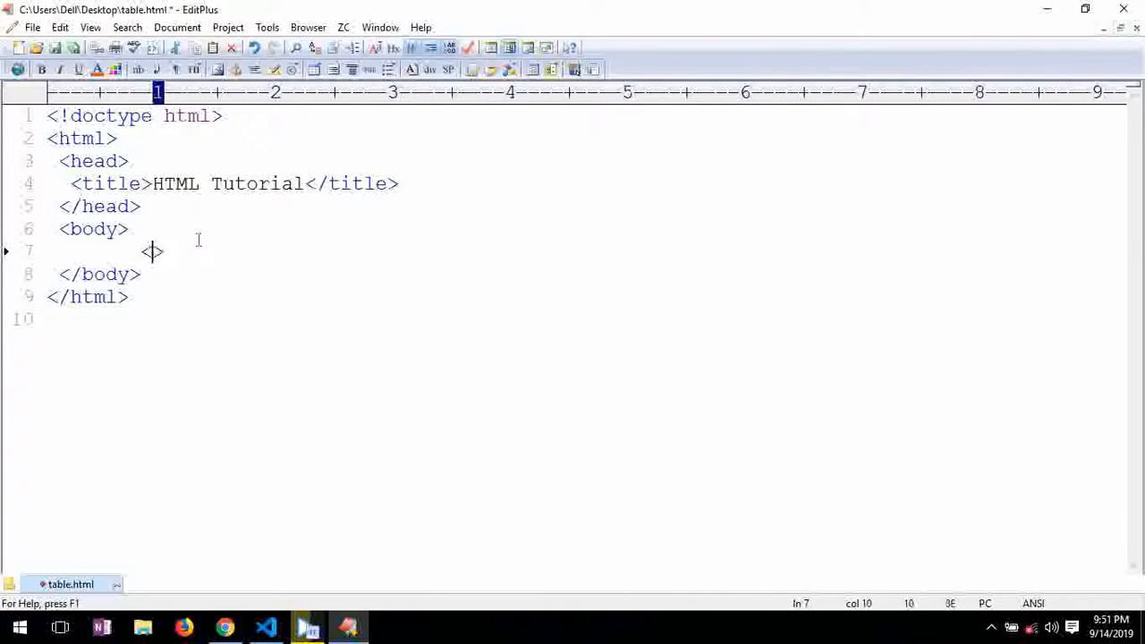
Type an empty <table></table> element inside the body with a blank line between the tags.
type("<tab")
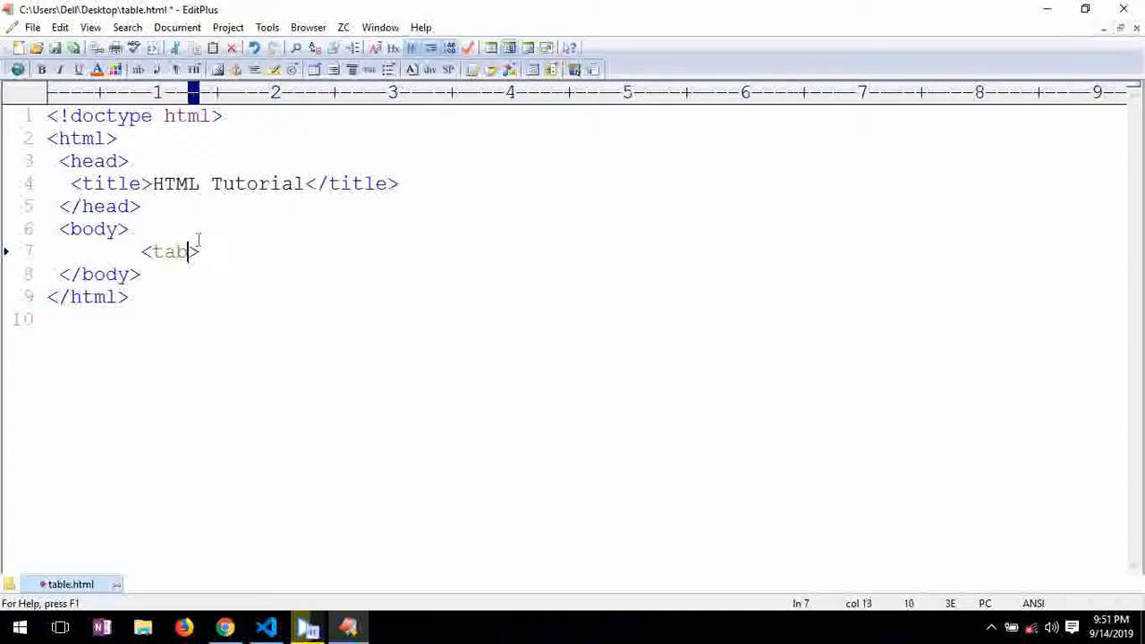
type("le>")
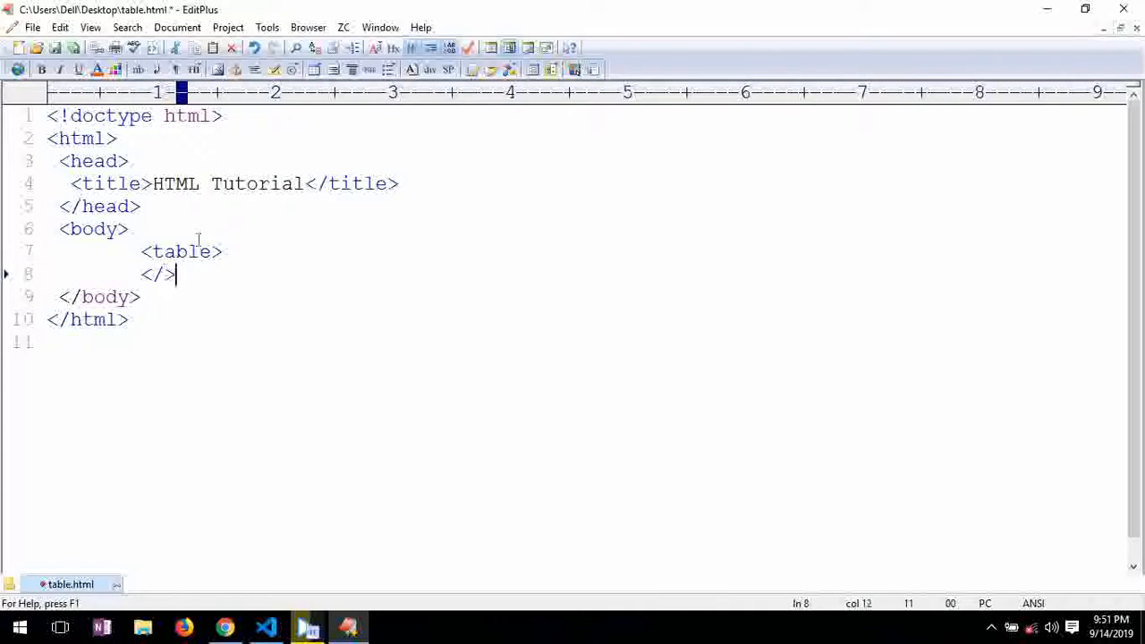
type("table")
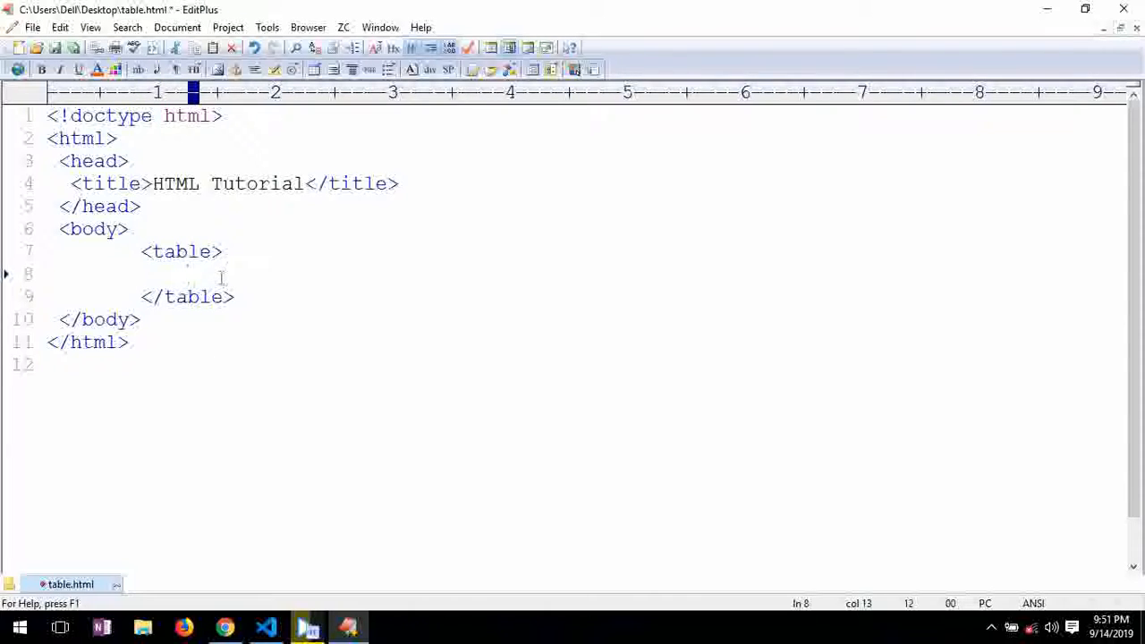
left_click(188, 274)
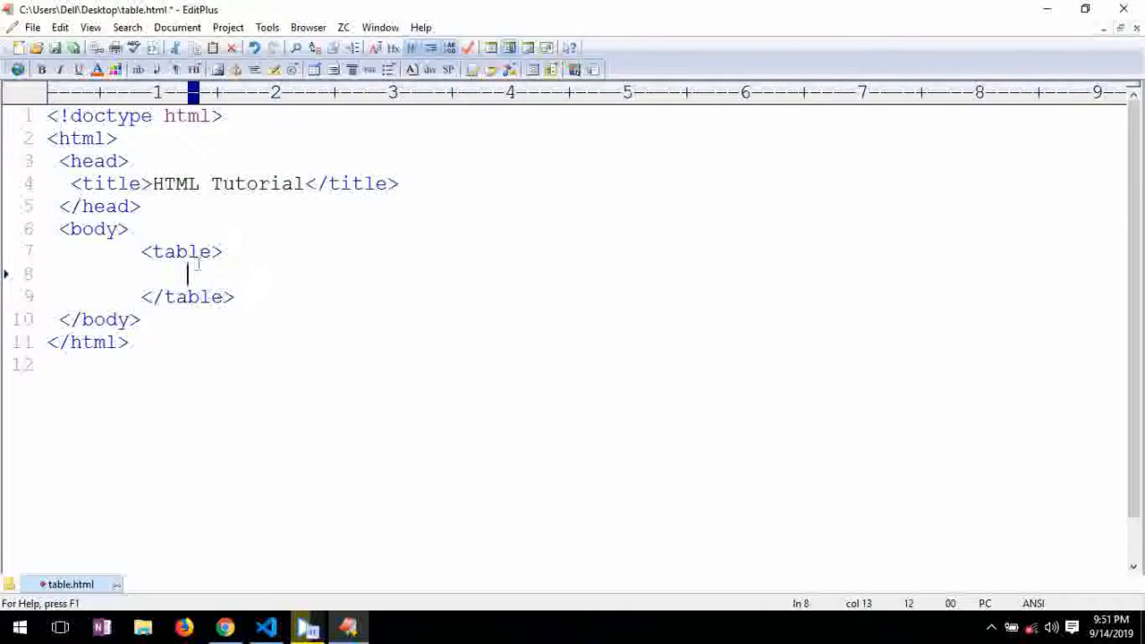
mouse_move(235, 296)
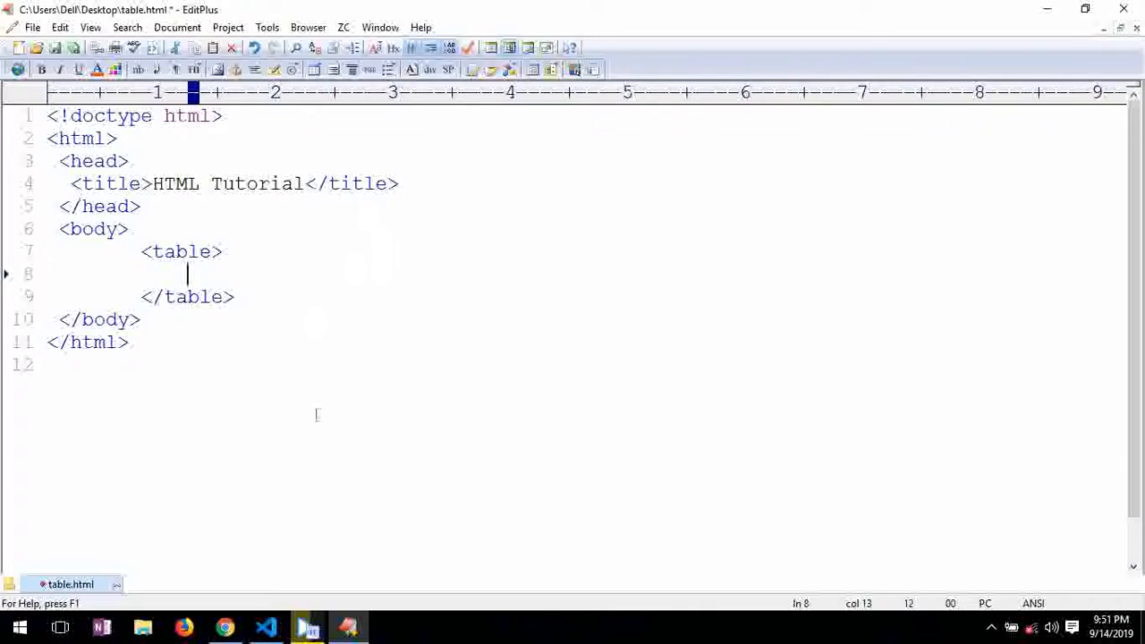
mouse_move(438, 382)
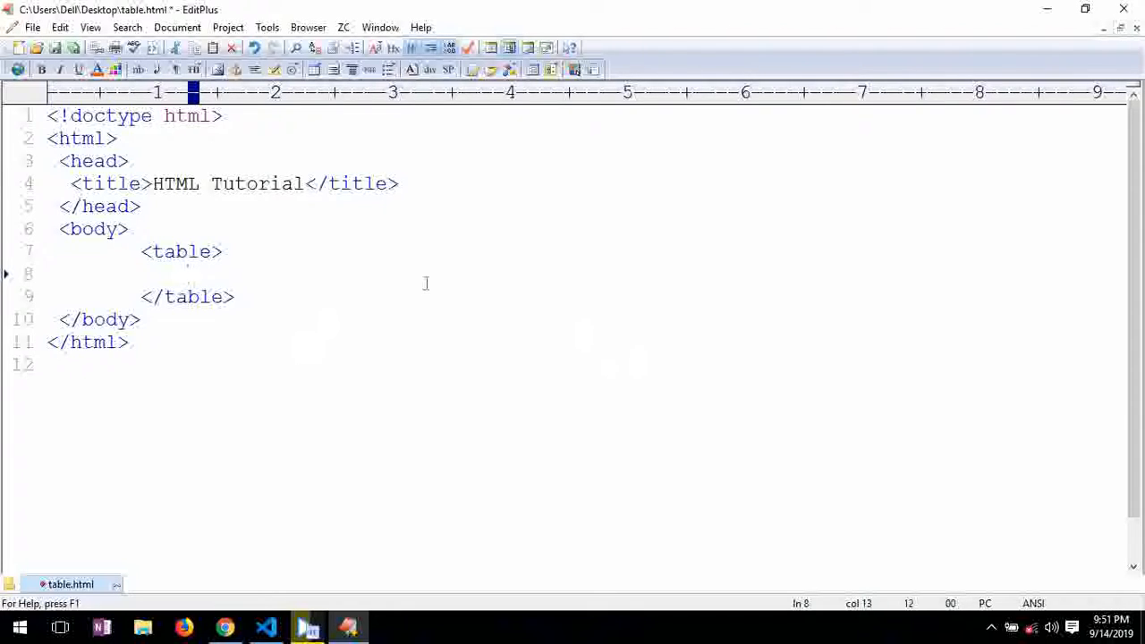
mouse_move(251, 274)
type("<")
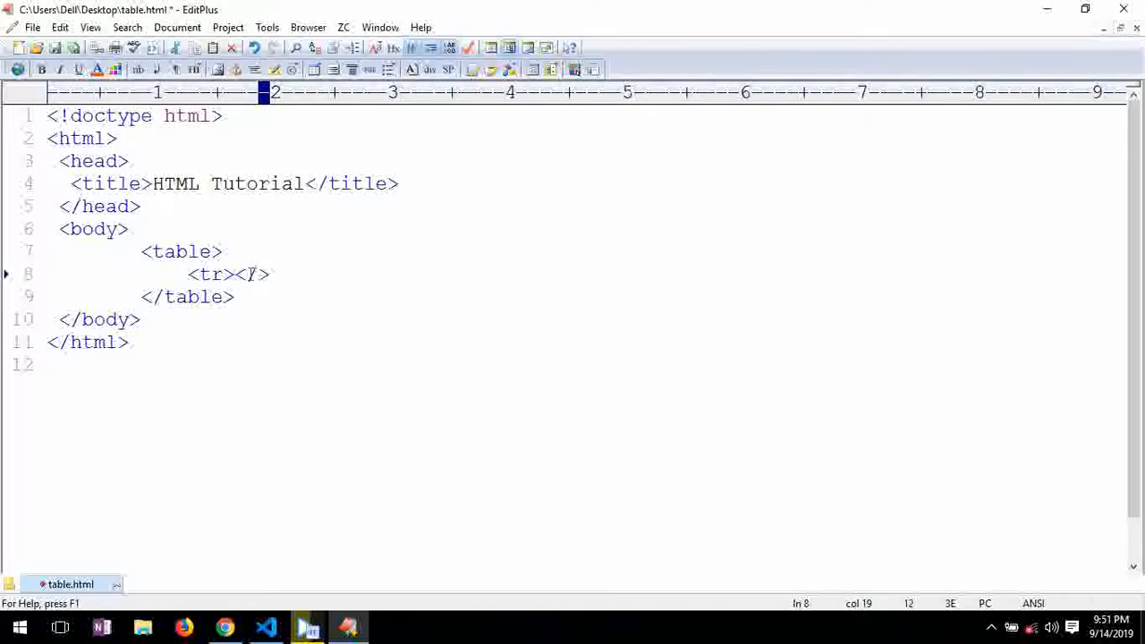
Add two <tr> rows of <td> cells containing 1, 2 and 3, 4.
type("tr")
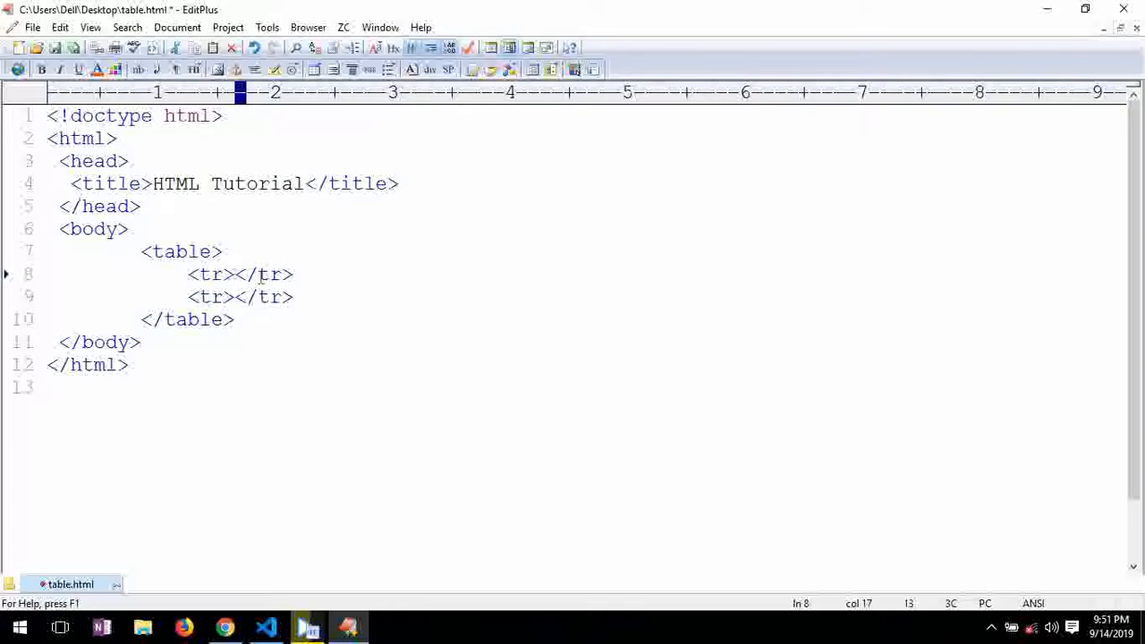
left_click(234, 275)
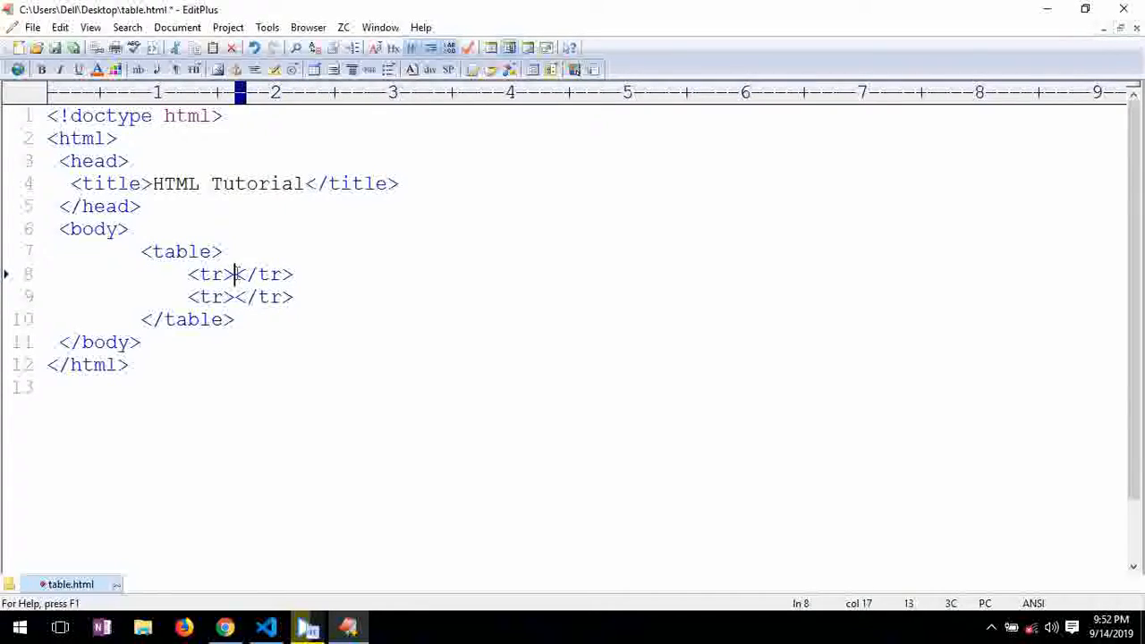
key("Enter")
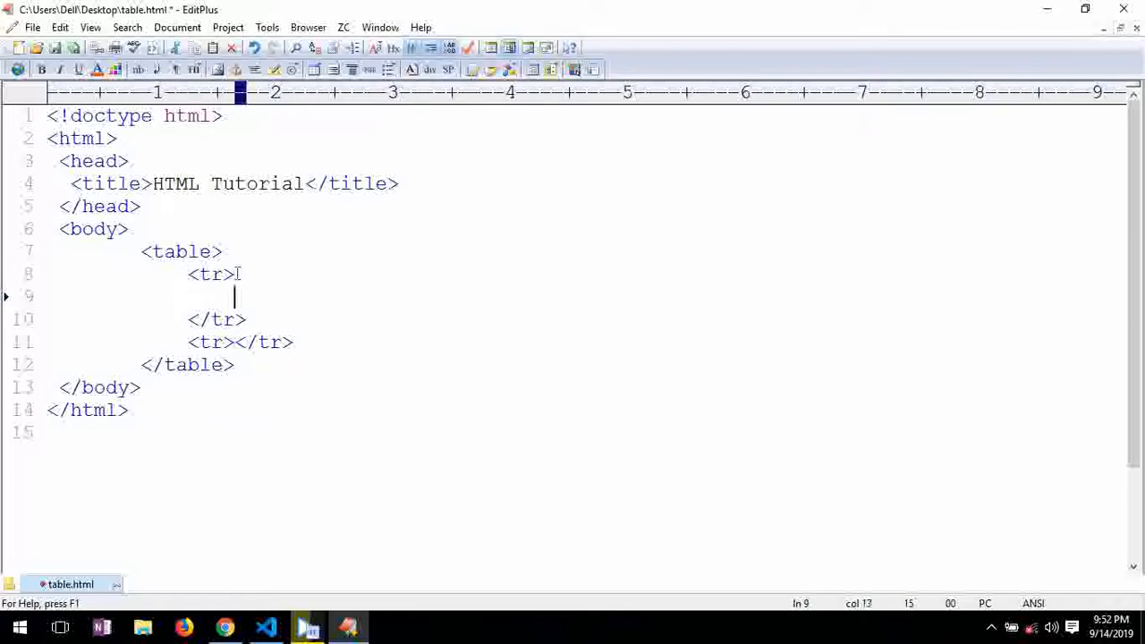
type("<td></>")
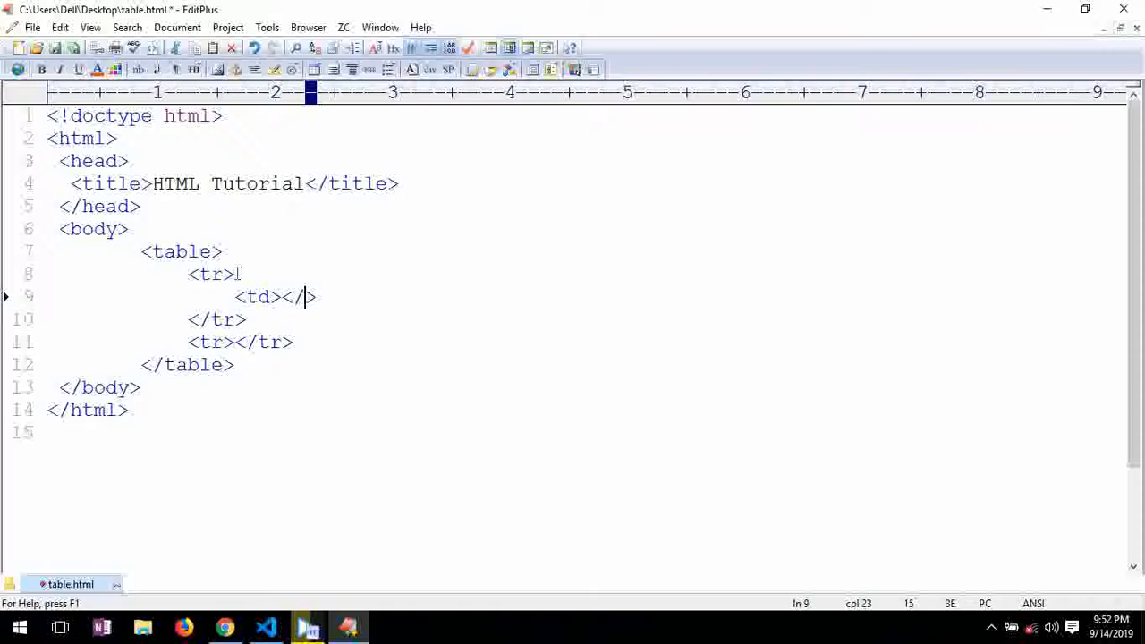
type("td><td>2</td>")
type("<td></td><td></td>")
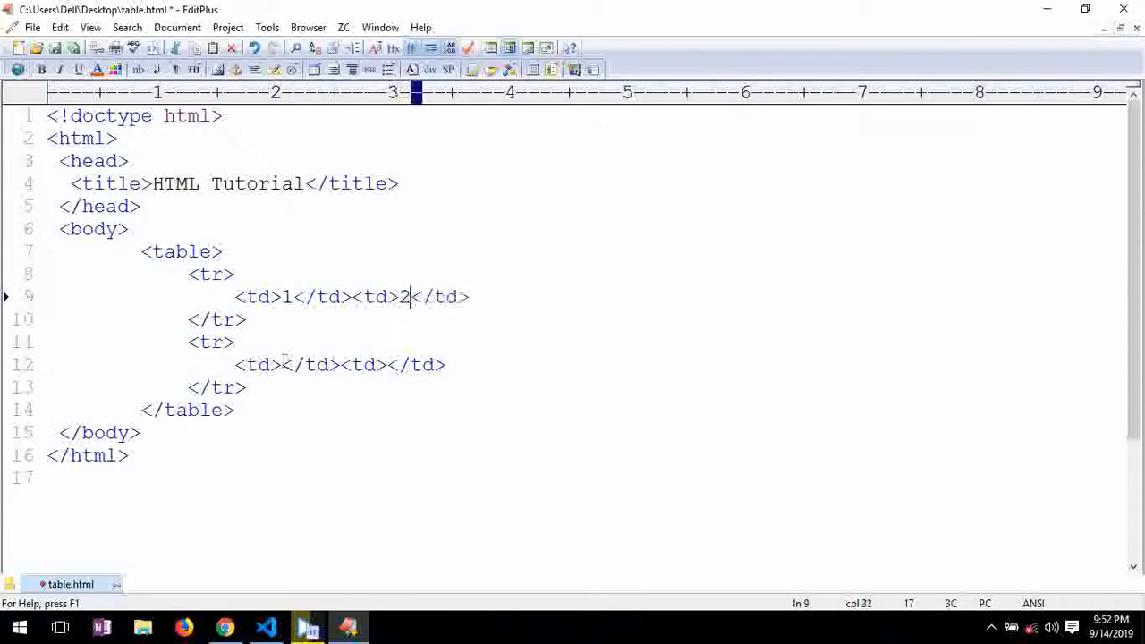
type("3")
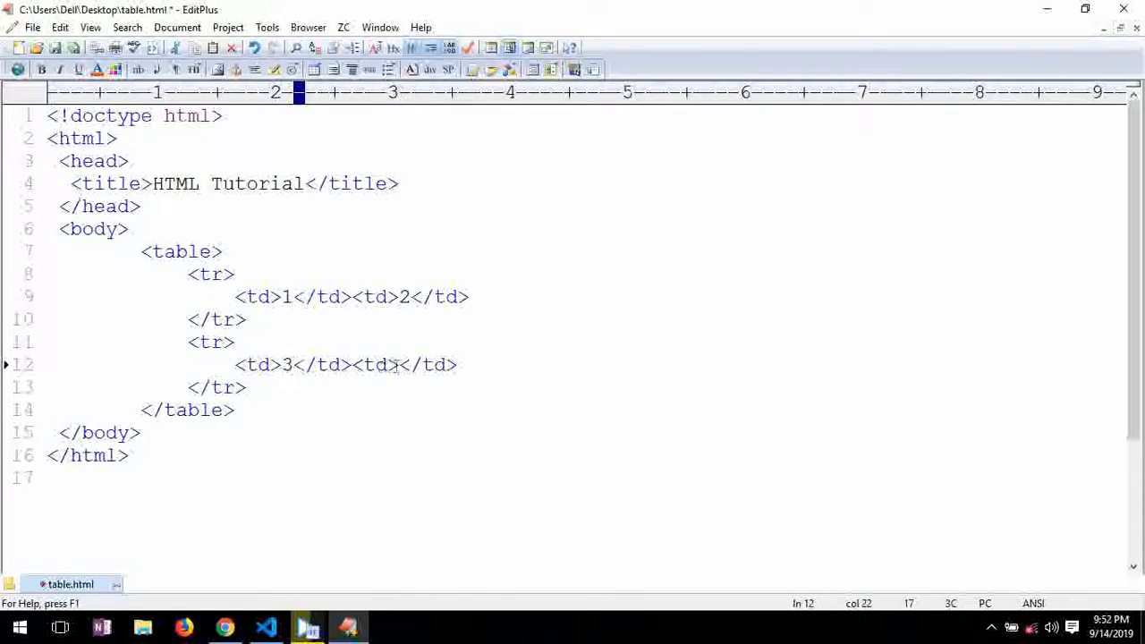
type("4")
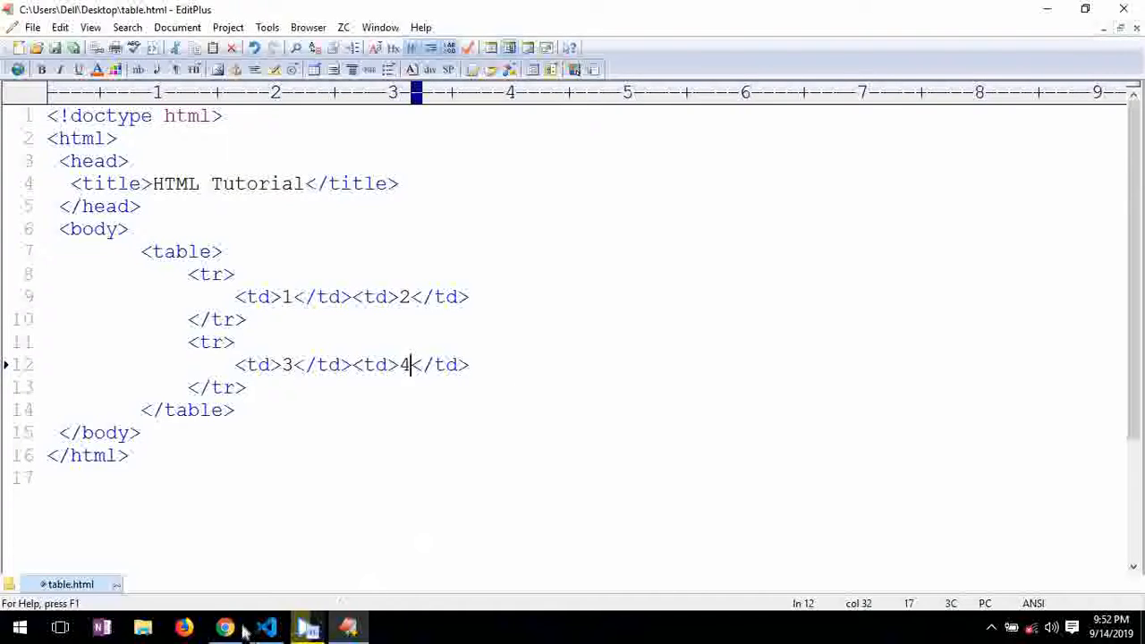
Switch to Chrome and reload table.html to view the 1 2 / 3 4 grid.
left_click(224, 626)
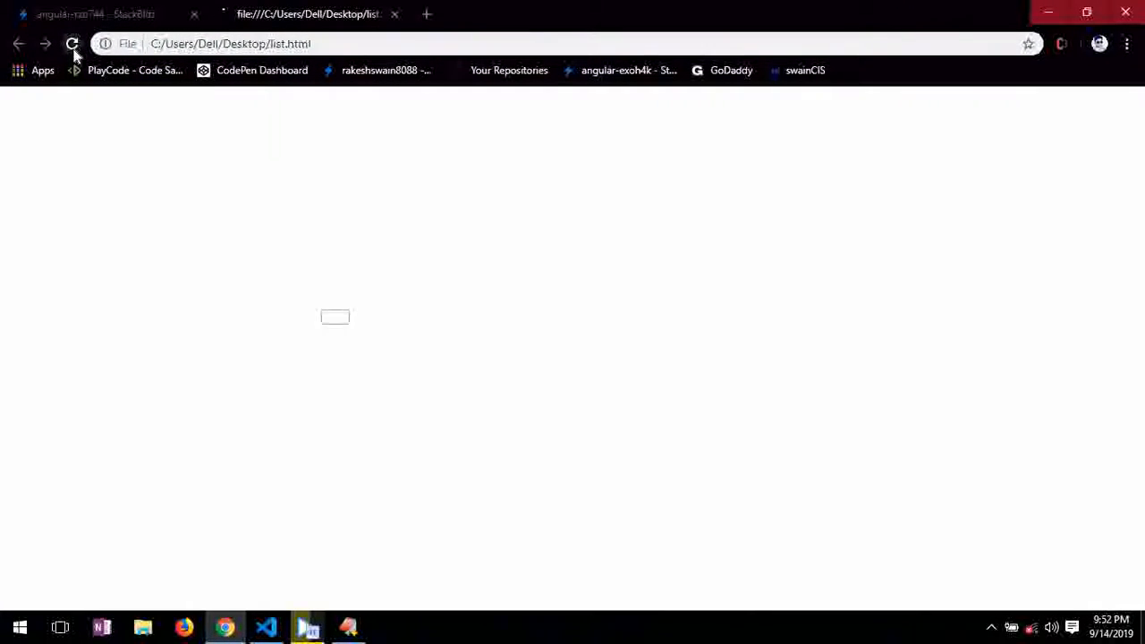
left_click(73, 43)
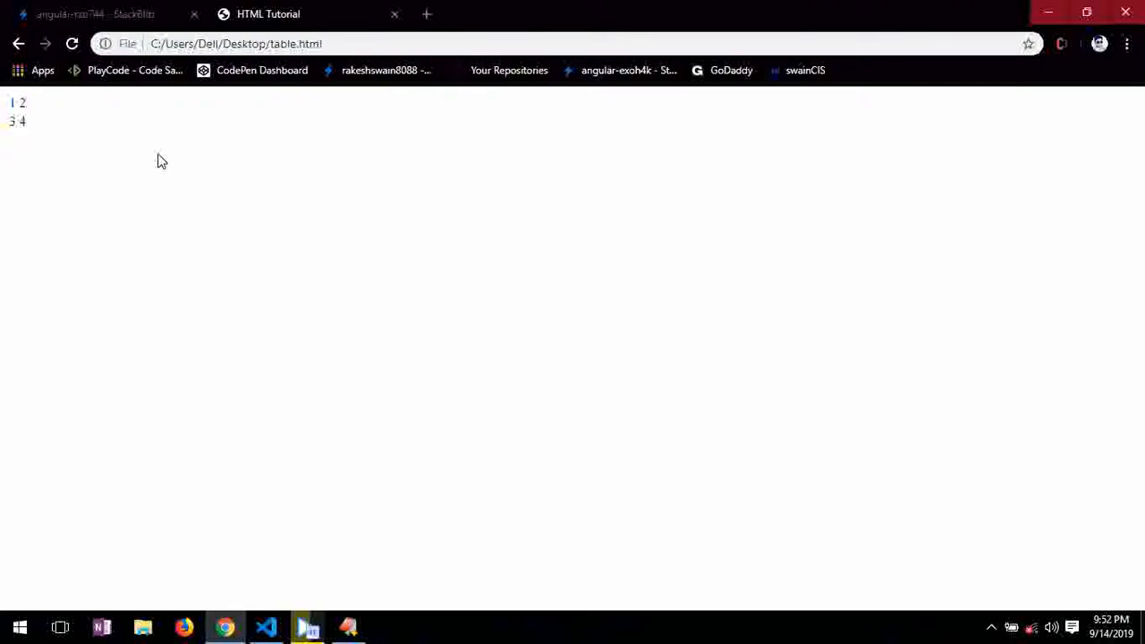
key("ctrl+plus")
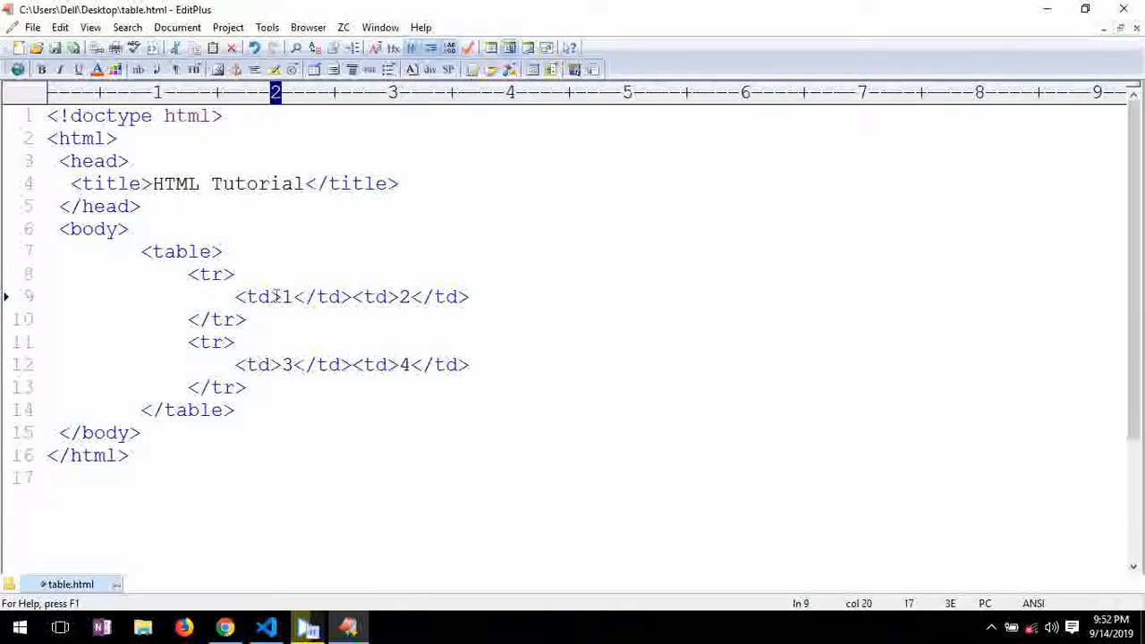
Turn the first row into <th> headers Name and Result.
left_click(271, 296)
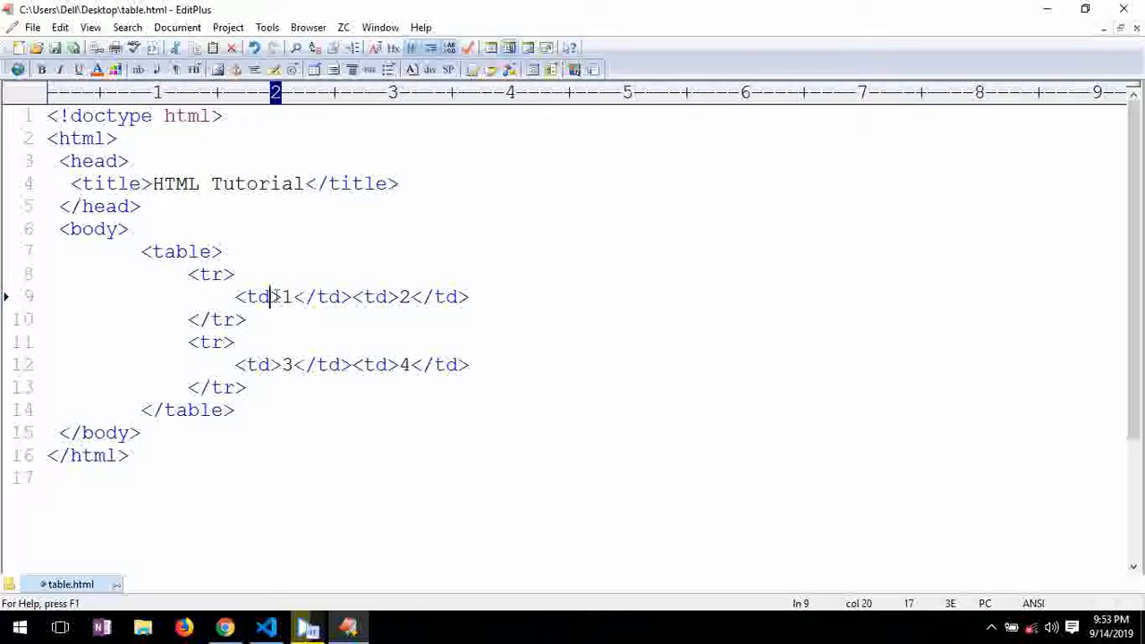
type("h")
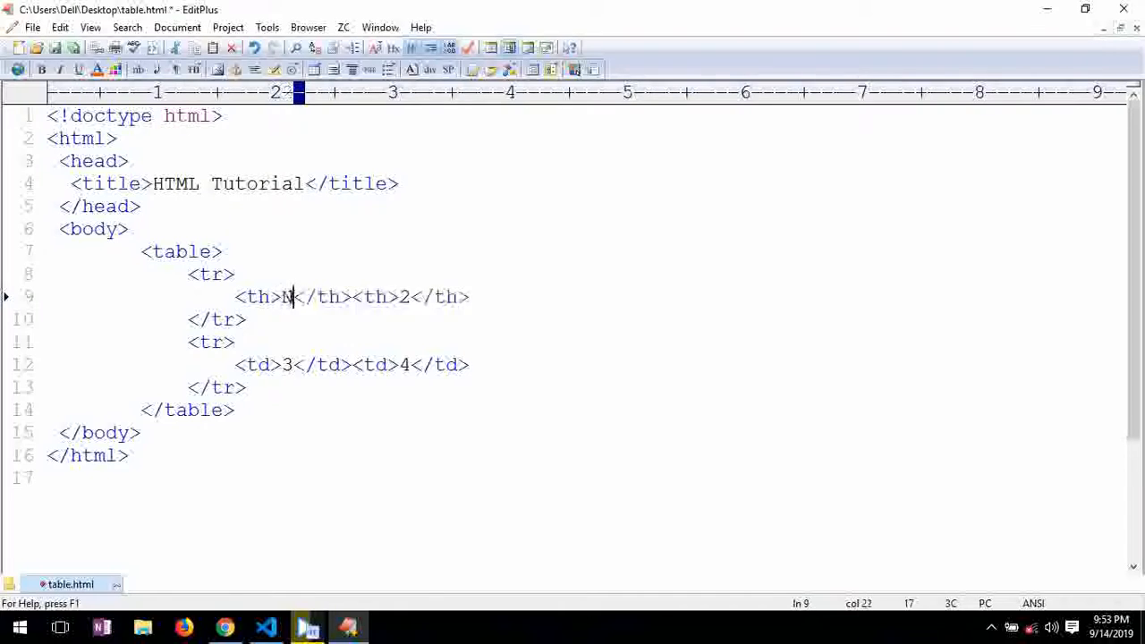
type("ame")
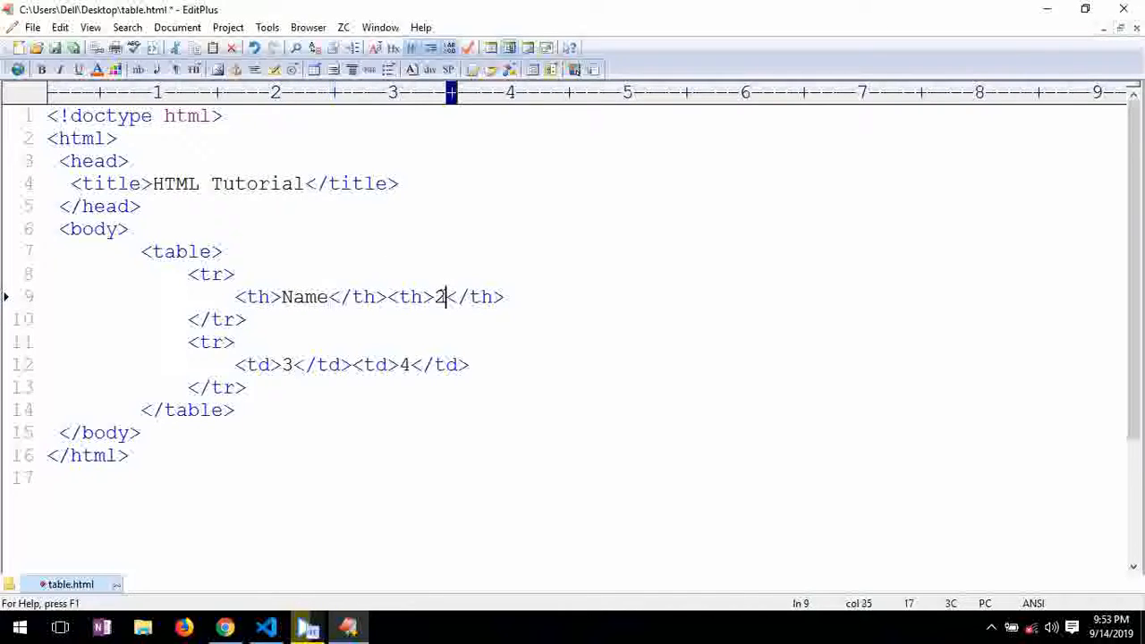
type("Result")
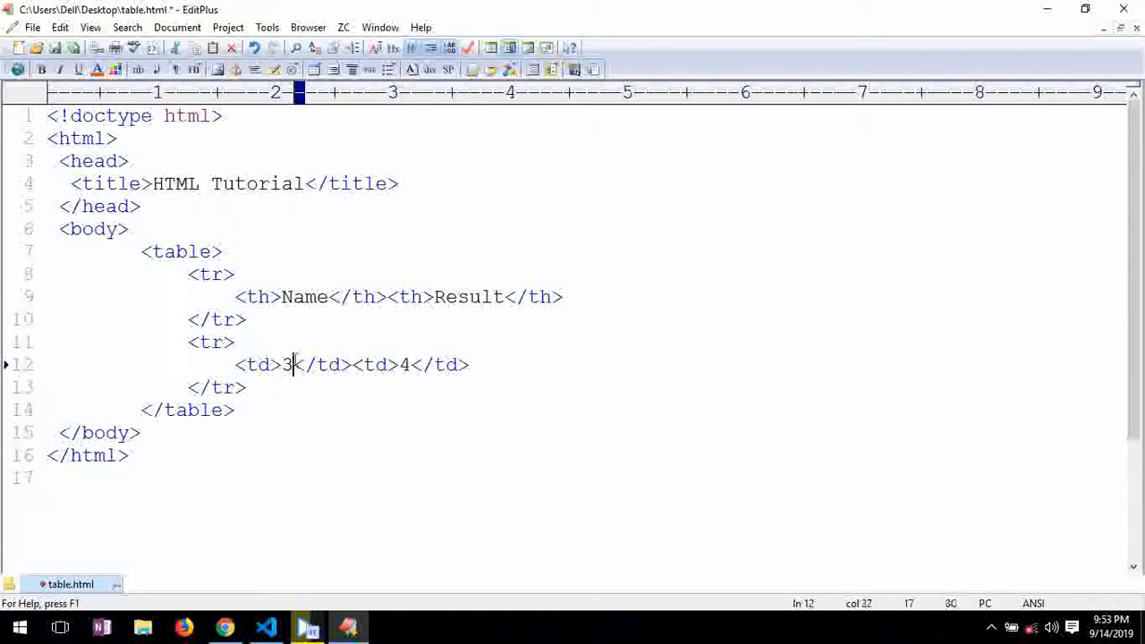
Fill a John/Passed row, then duplicate it as a Shawn/Failed row.
type("John")
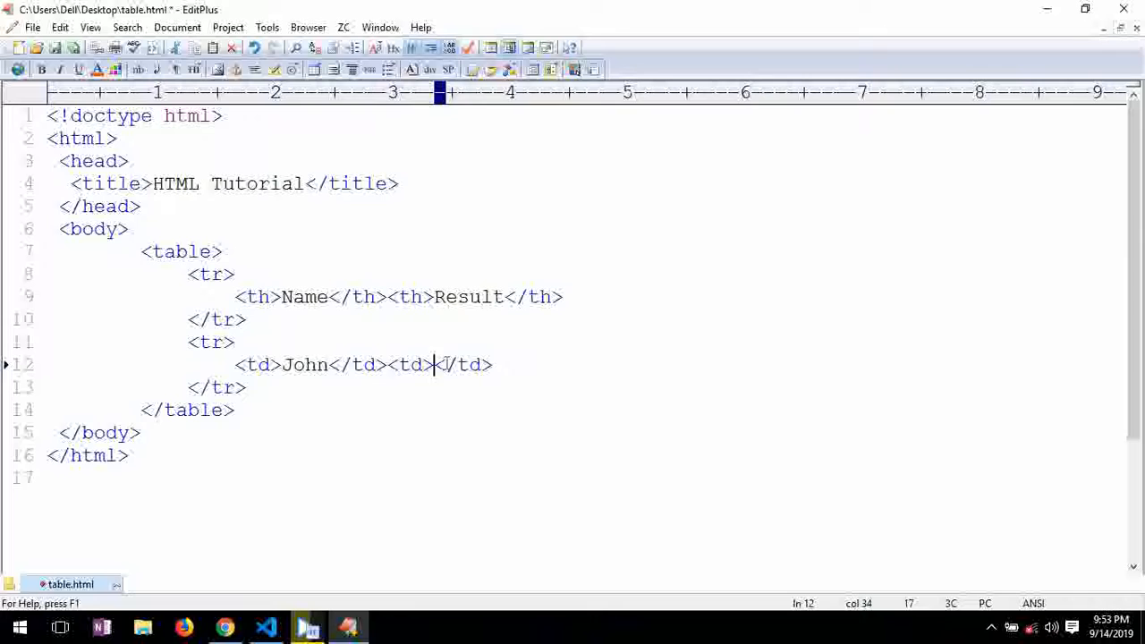
type("Passed")
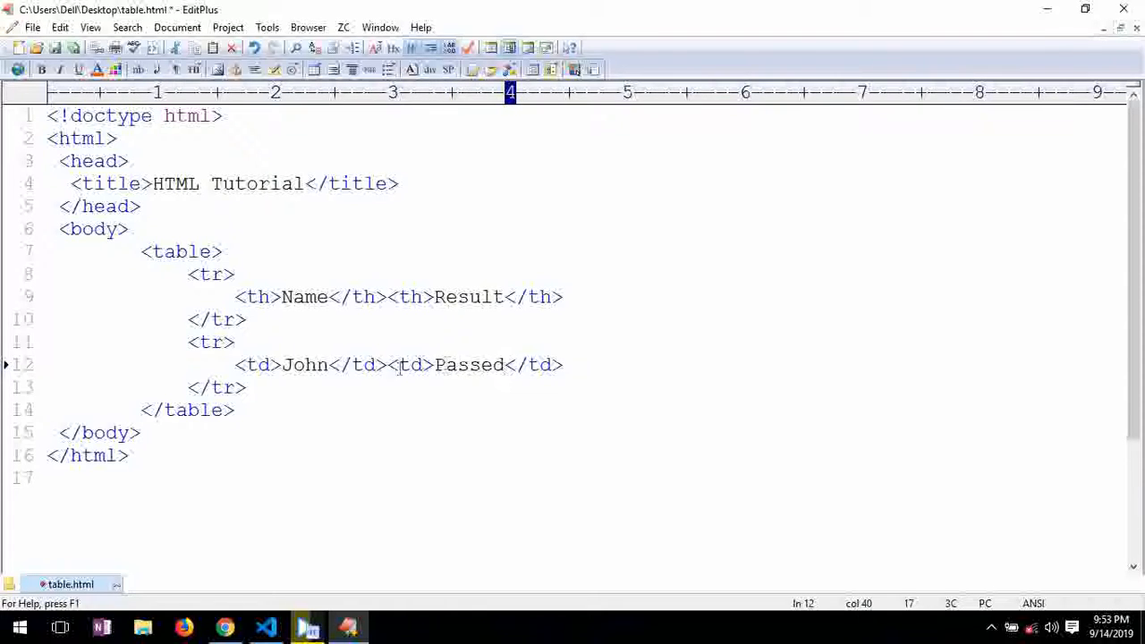
left_click_drag(188, 342, 246, 386)
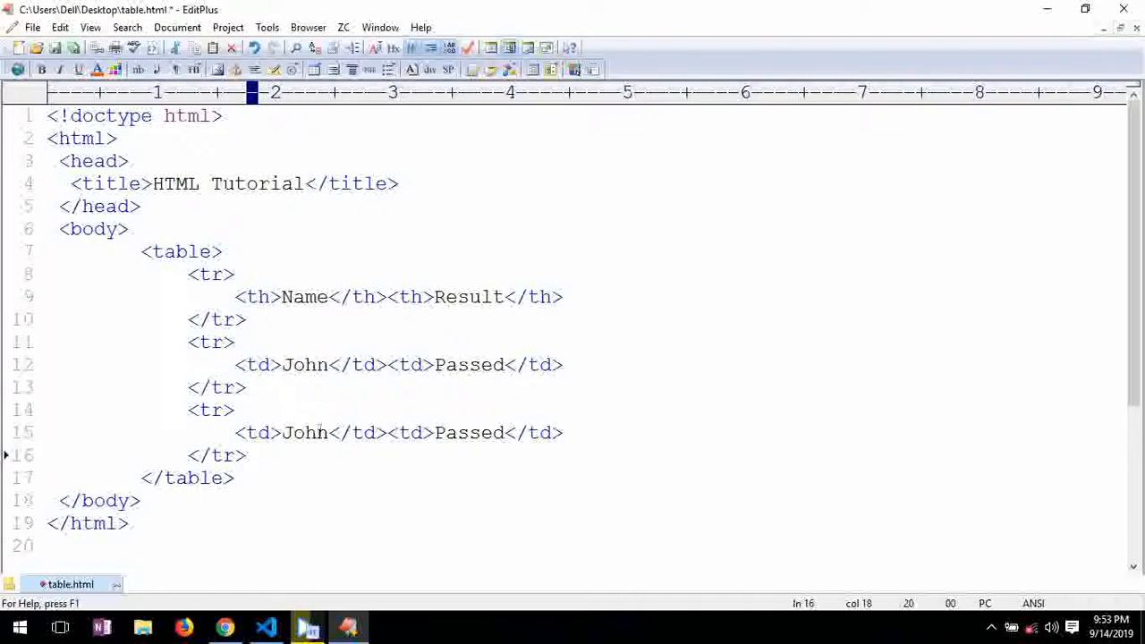
type("Shaw")
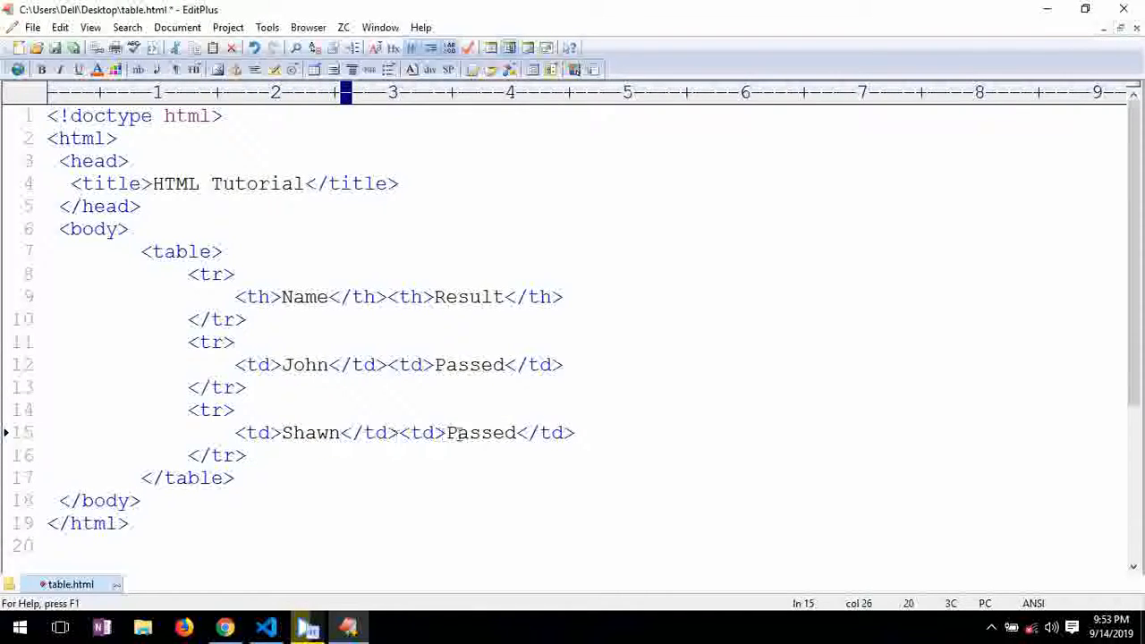
type("Failed")
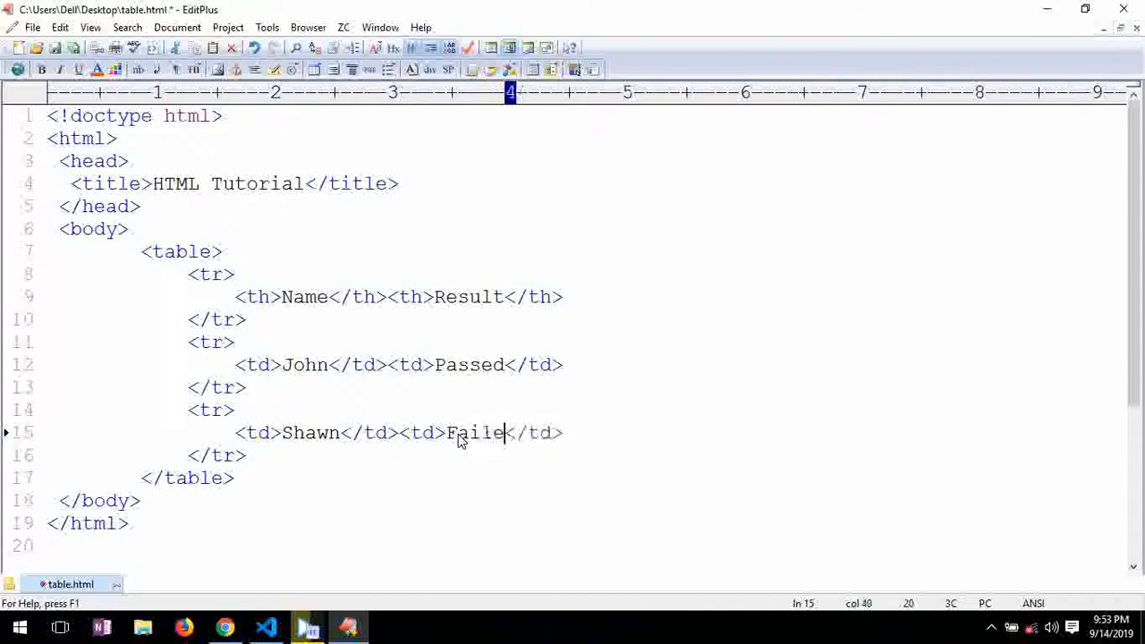
type("d")
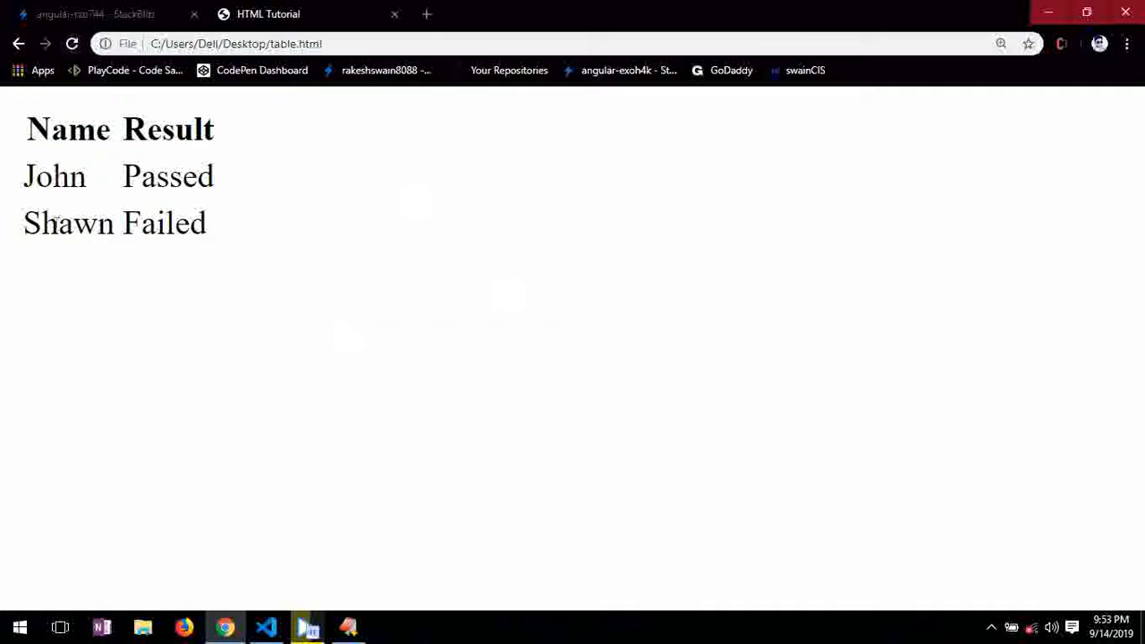
left_click_drag(27, 130, 174, 130)
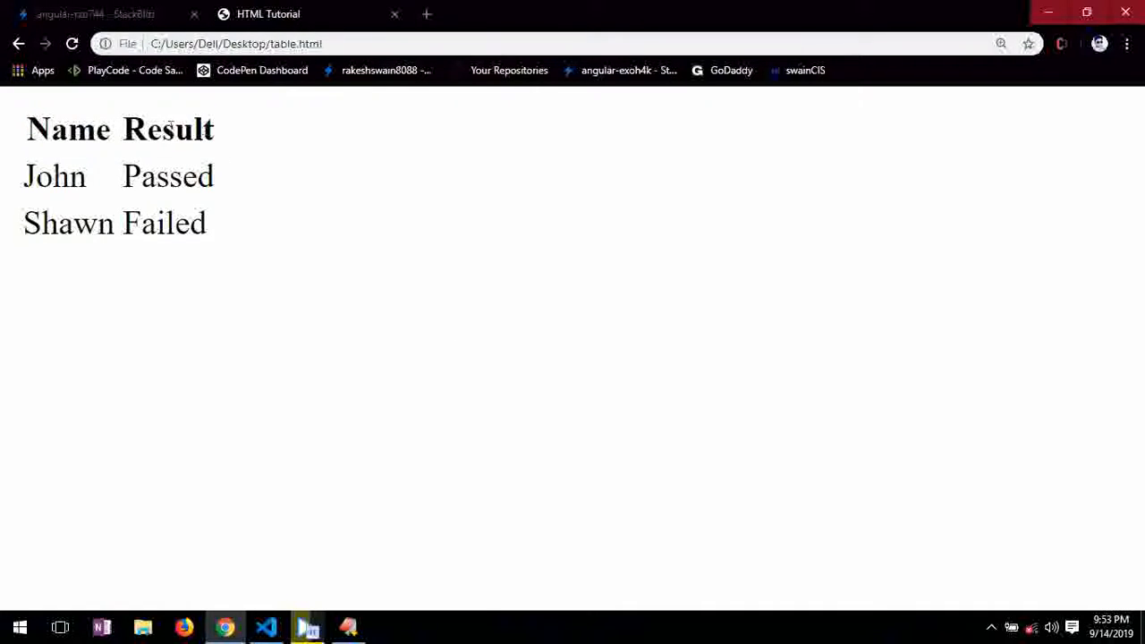
mouse_move(279, 603)
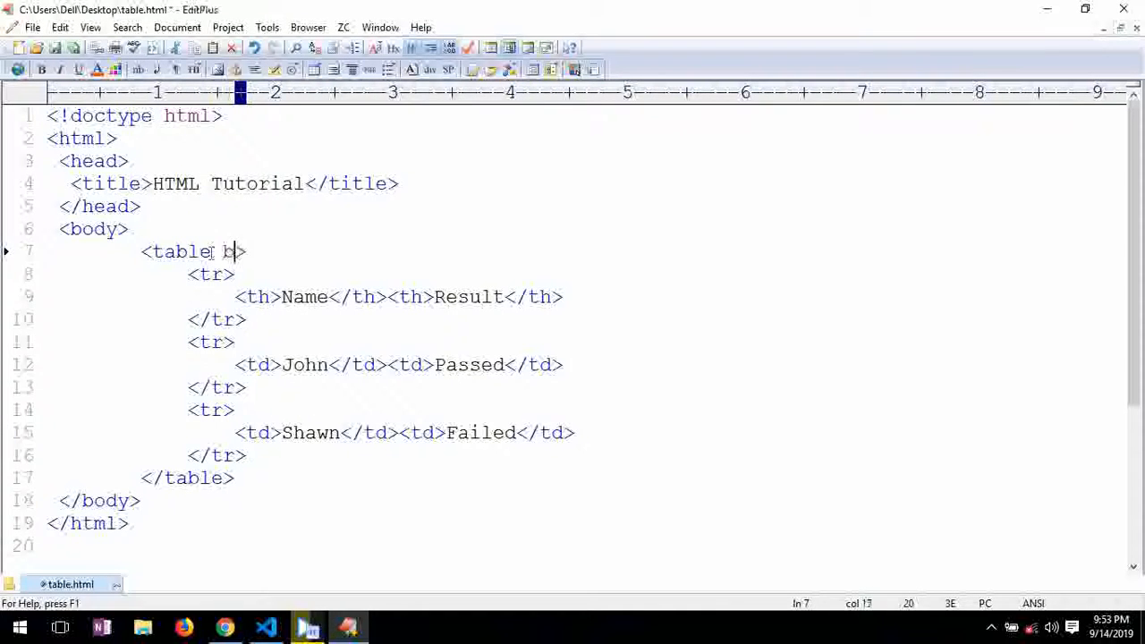
Add border="1px" and bgcolor="skyblue" to the table tag and preview it in Chrome.
type("border=")
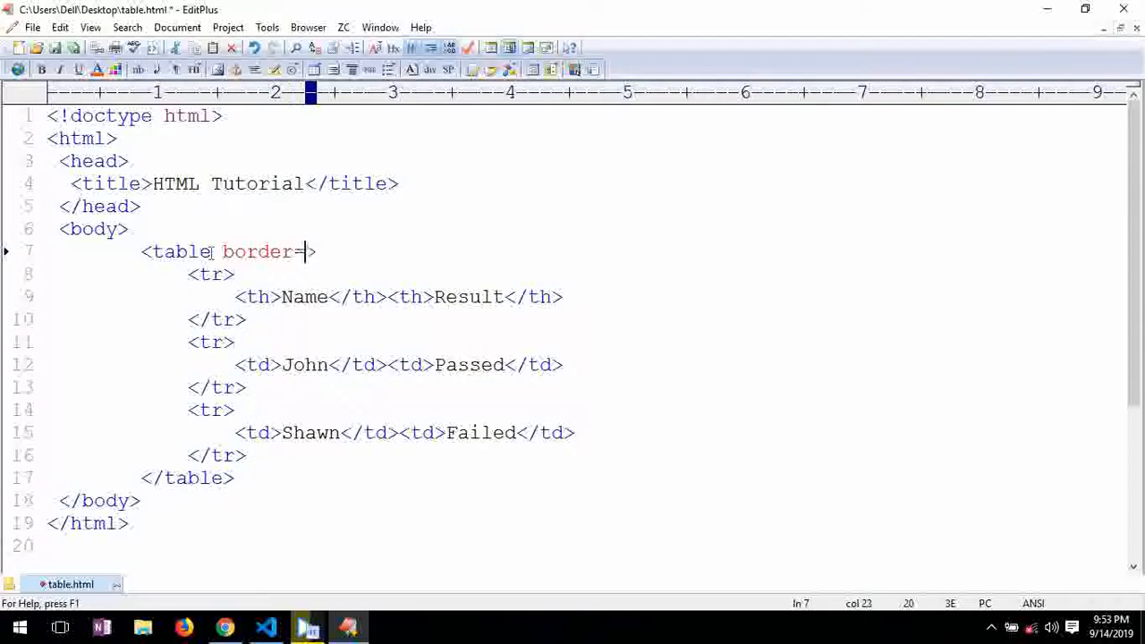
type("\"1px\"")
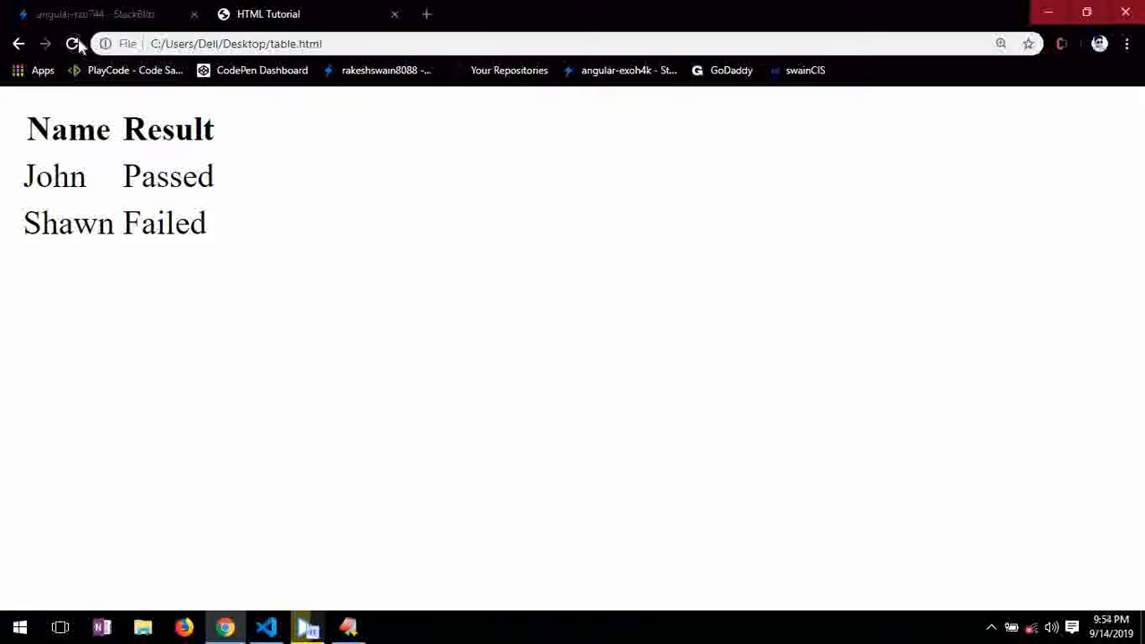
left_click(73, 43)
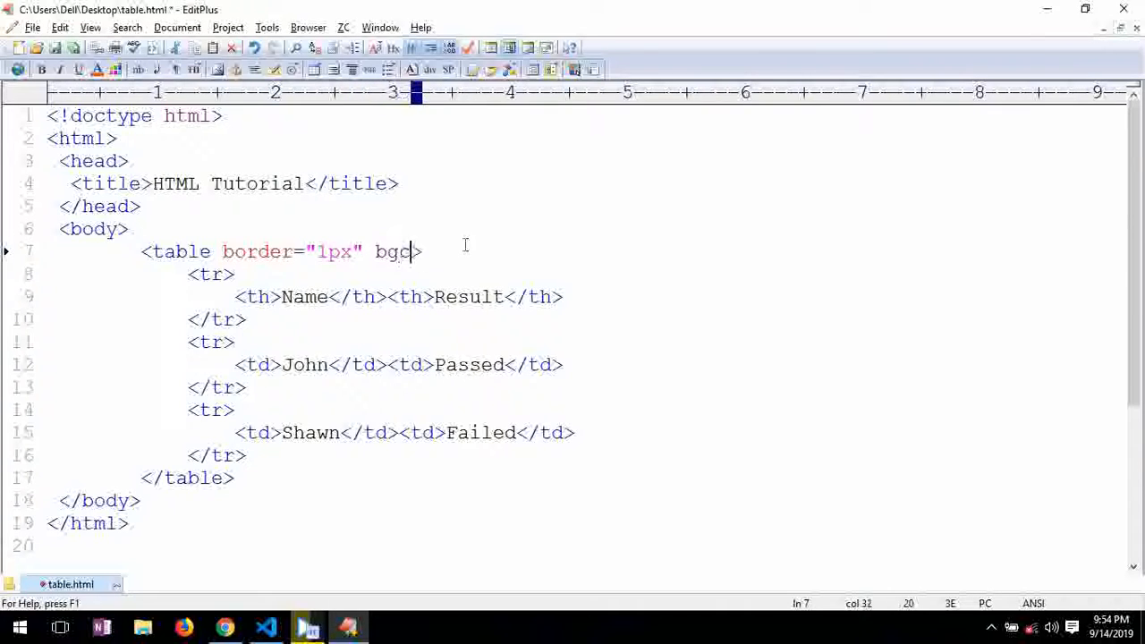
type("olor=\"\"")
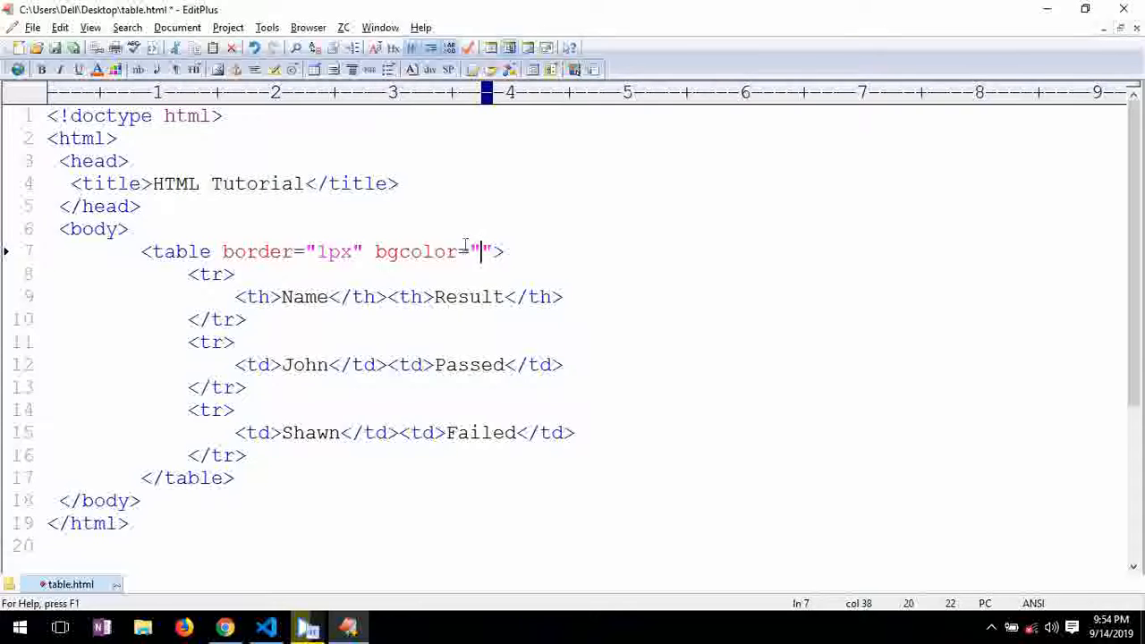
type("sk")
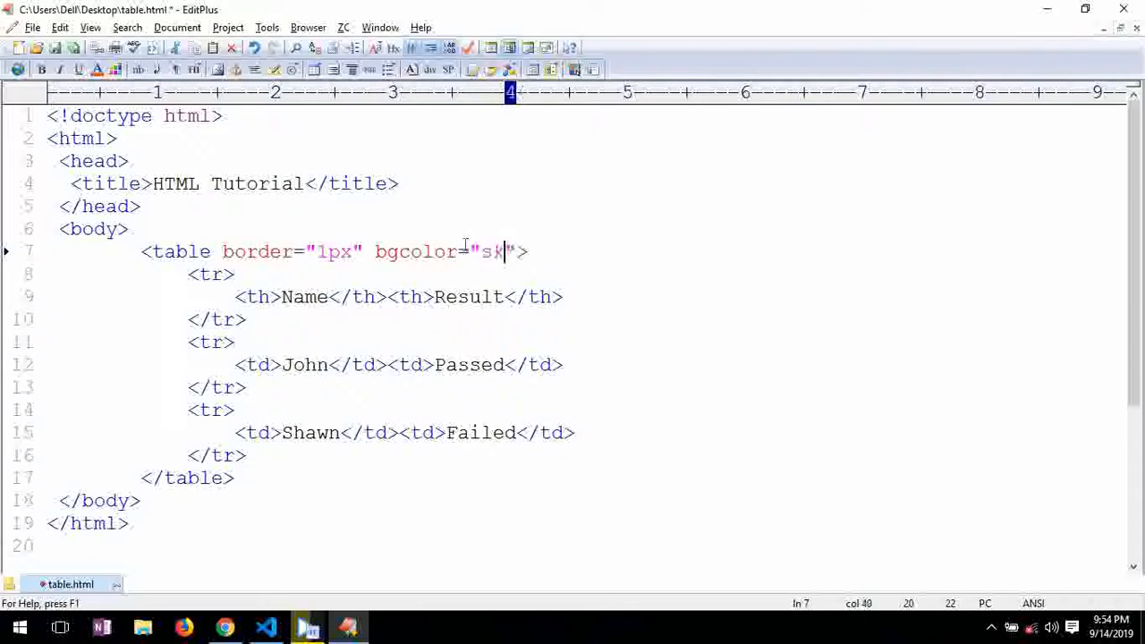
type("yblue")
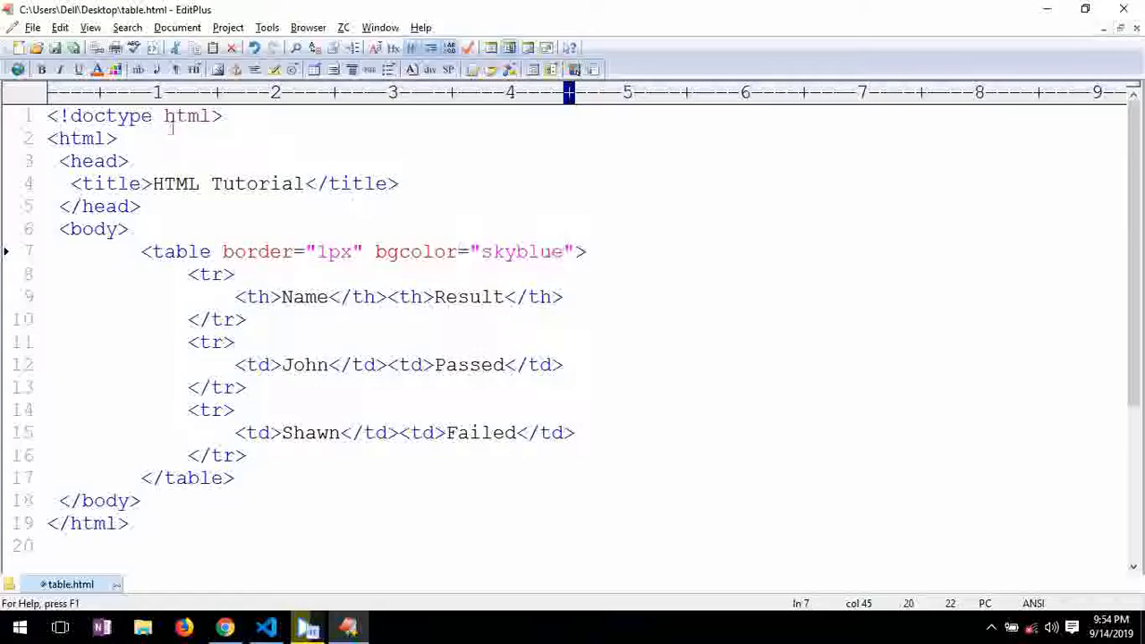
left_click(225, 627)
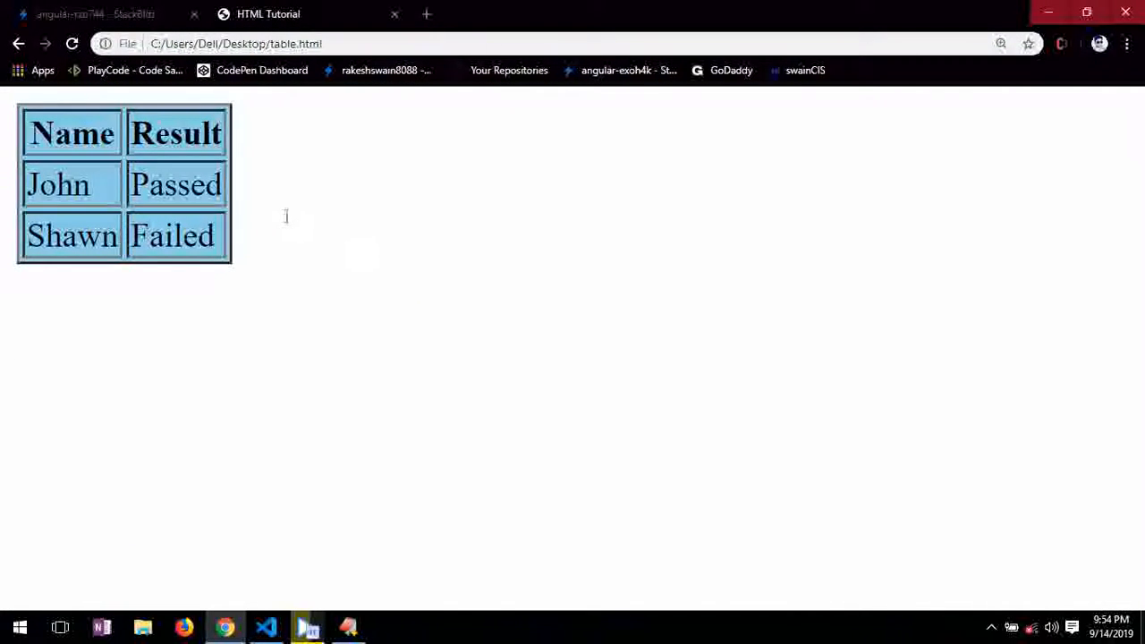
left_click(307, 626)
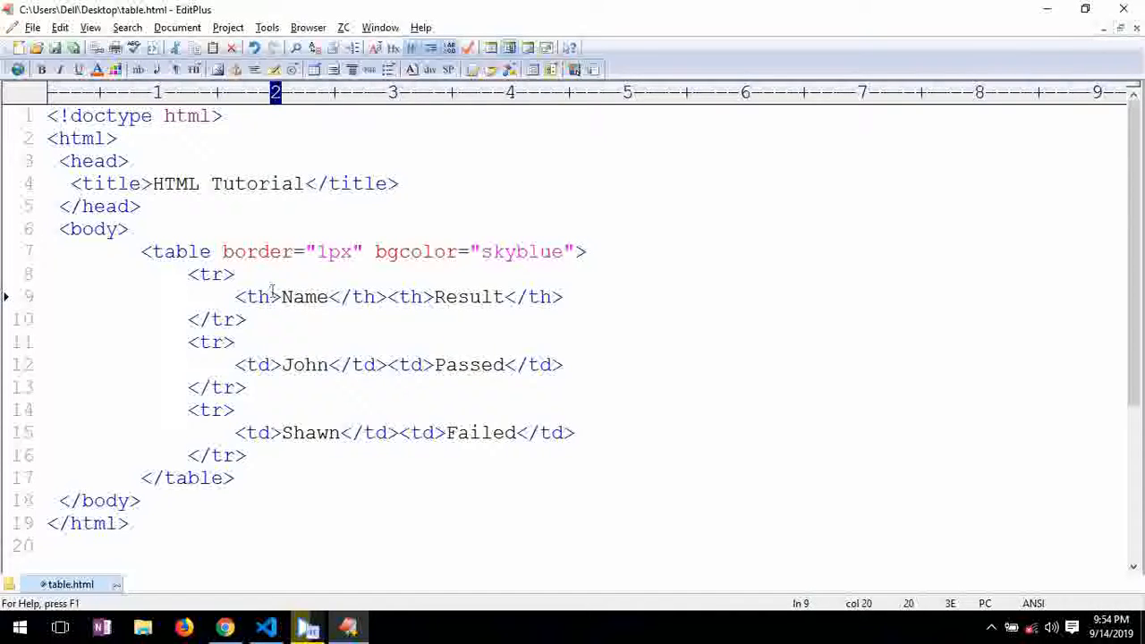
Add colspan="2" to the Name header and delete the Result header cell.
type("colspan=\"")
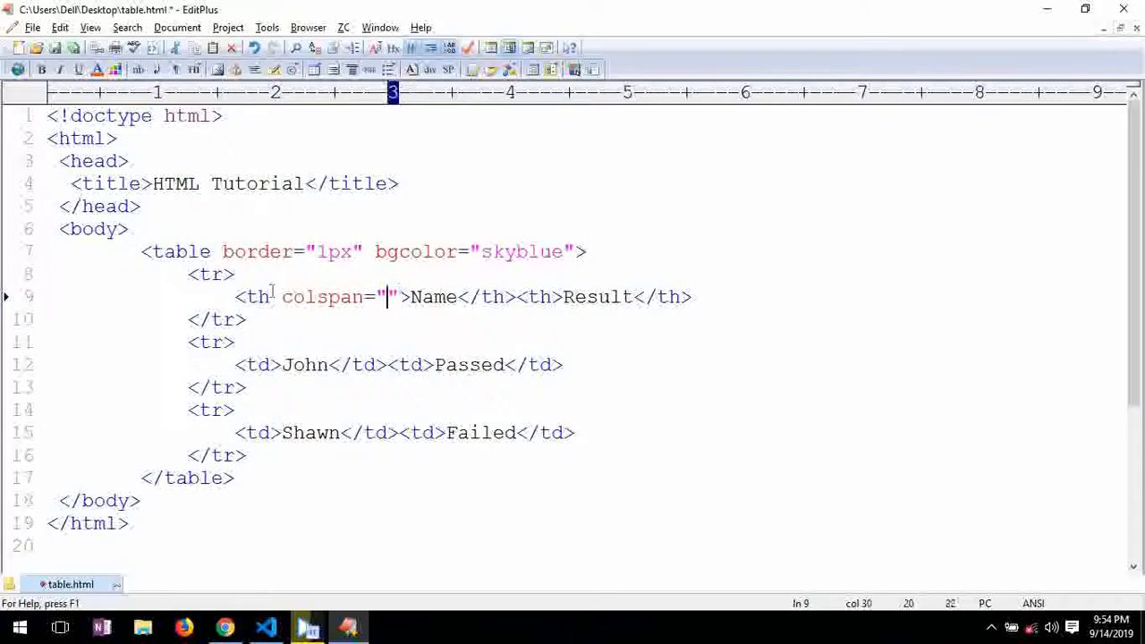
left_click(225, 626)
type("2")
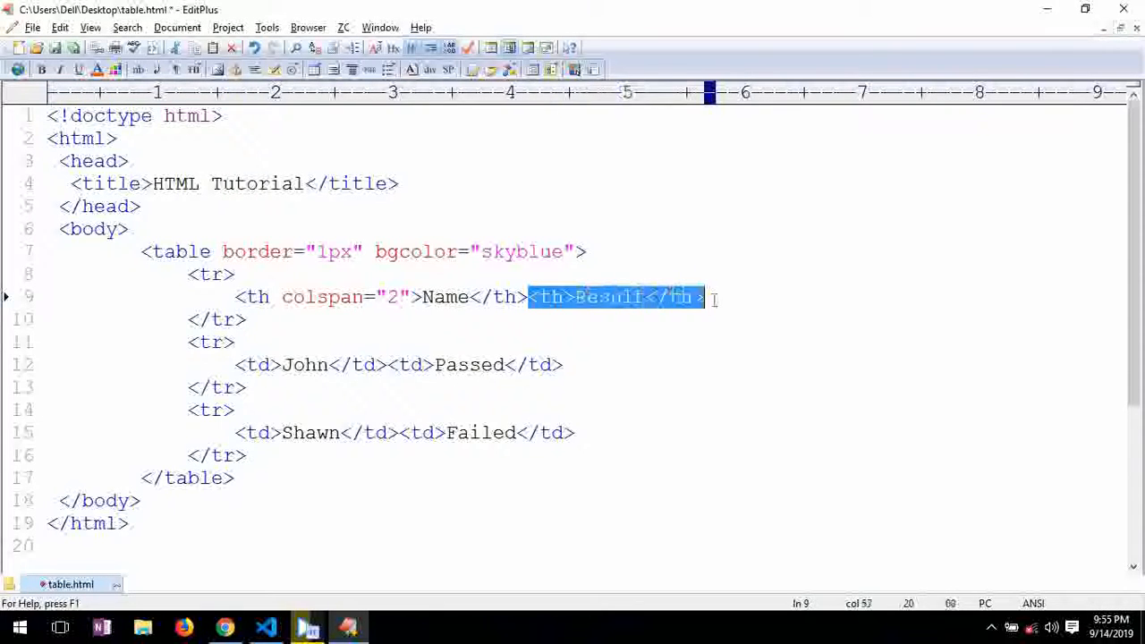
key("Delete")
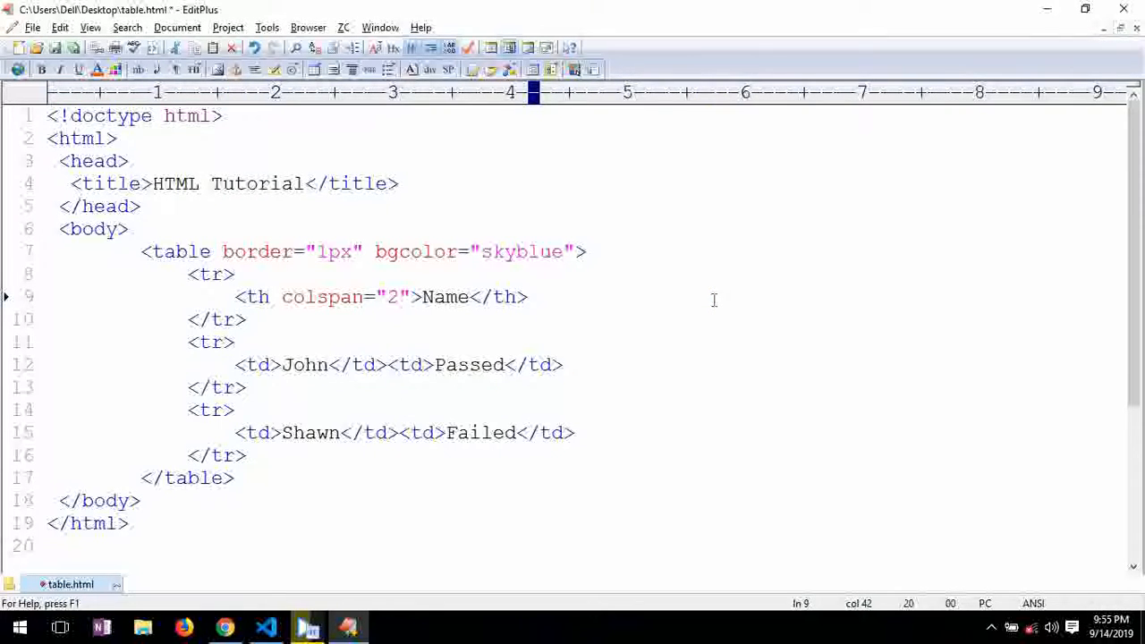
left_click(224, 626)
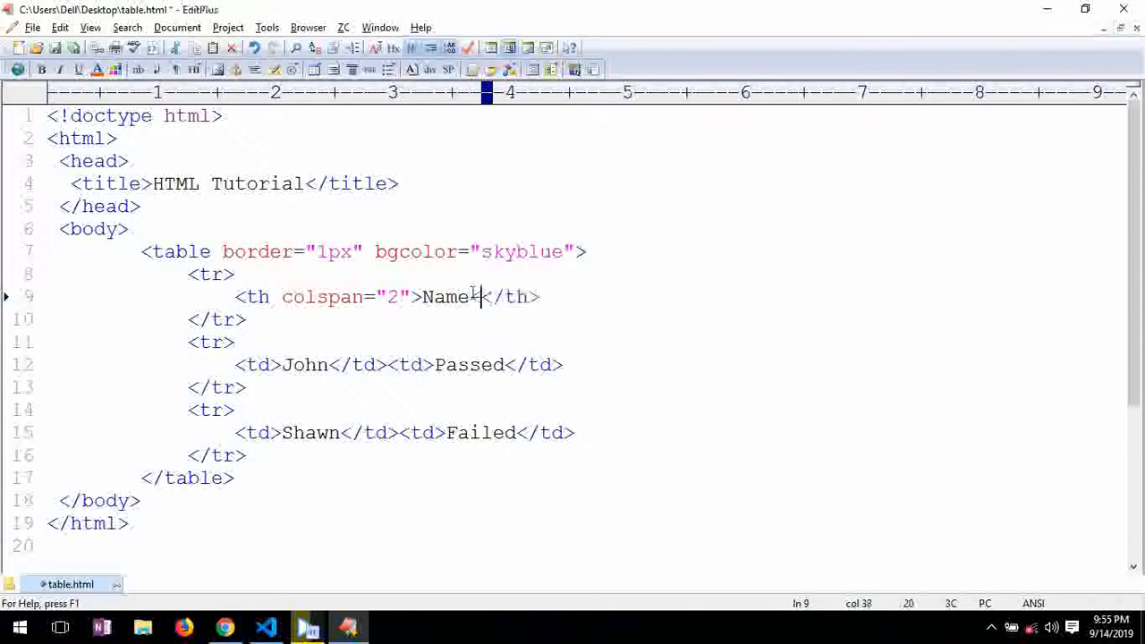
Rename the header to Name-Result and reload Chrome to see it.
type("Rresult")
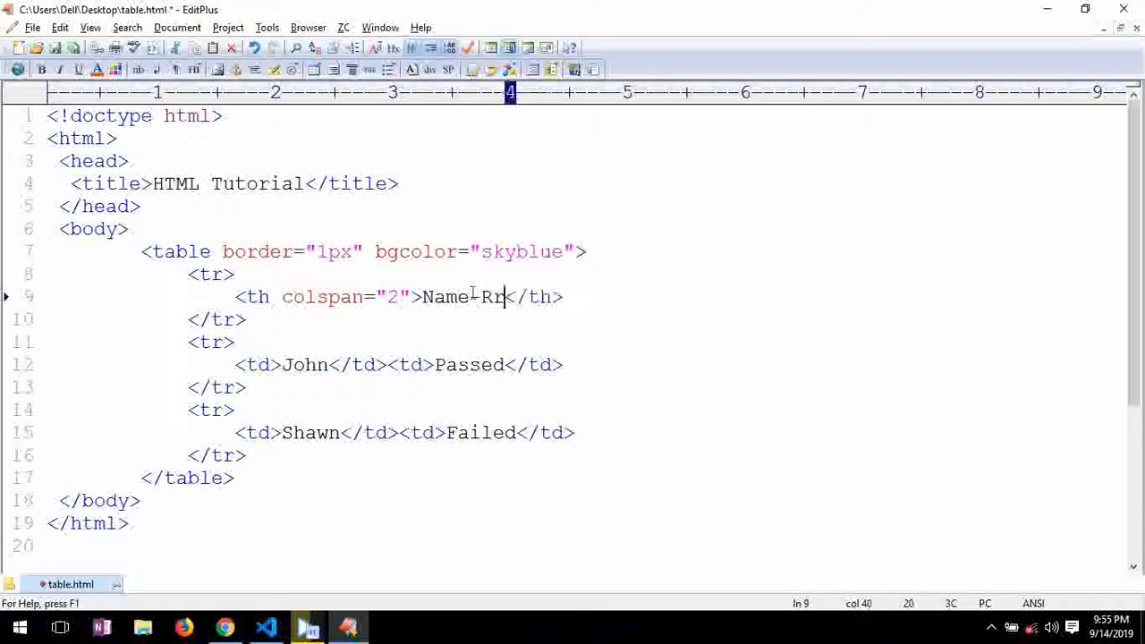
type("esul")
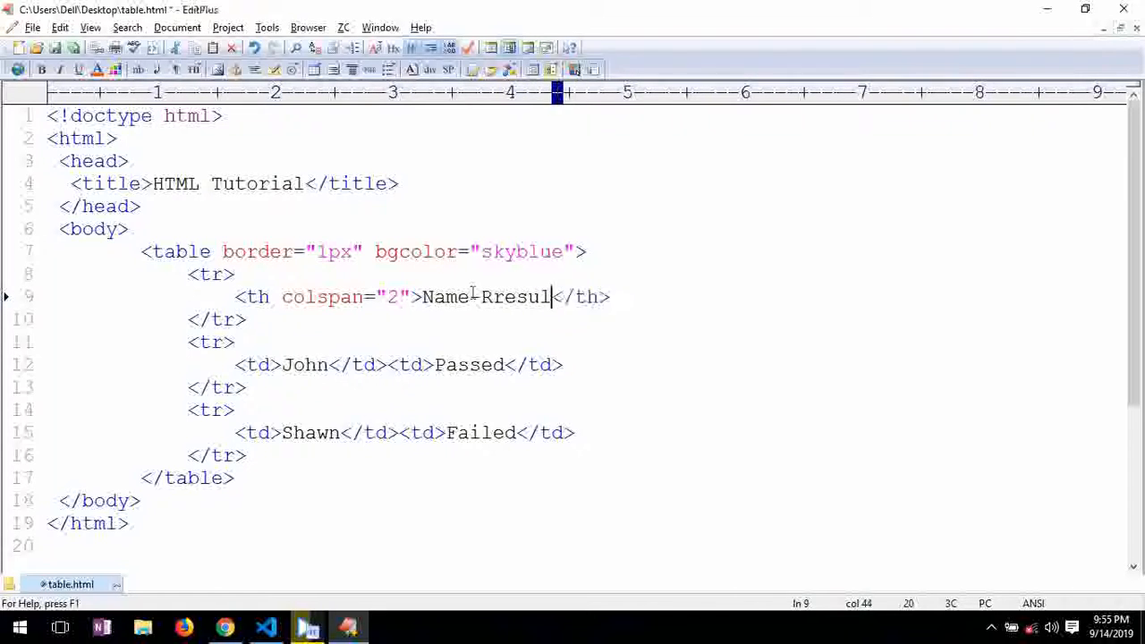
key("BackSpace")
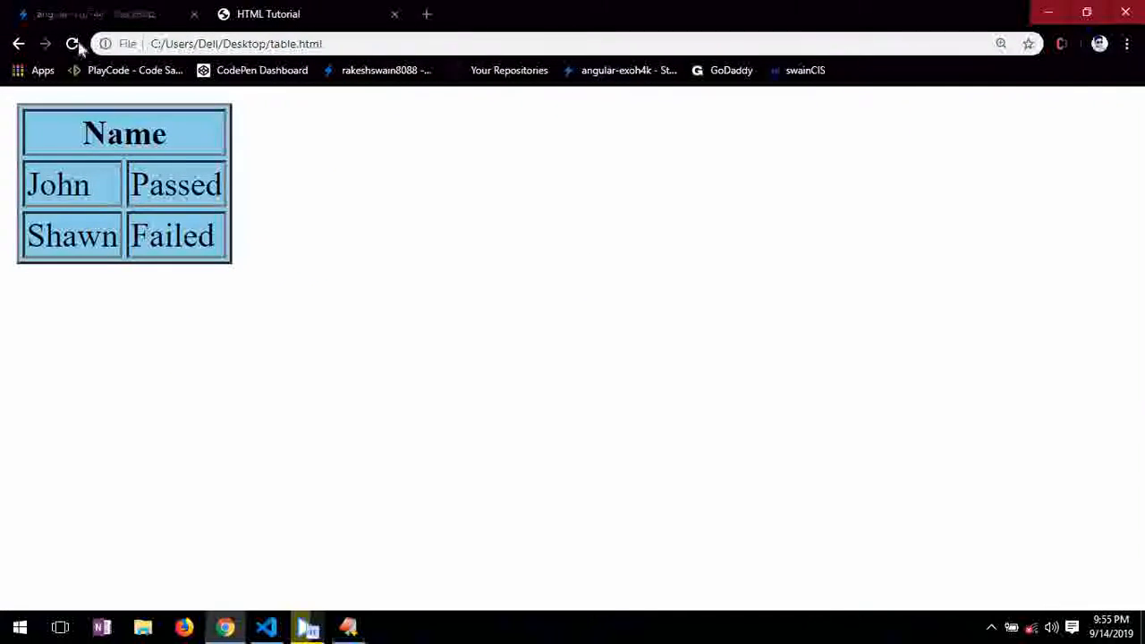
left_click(72, 43)
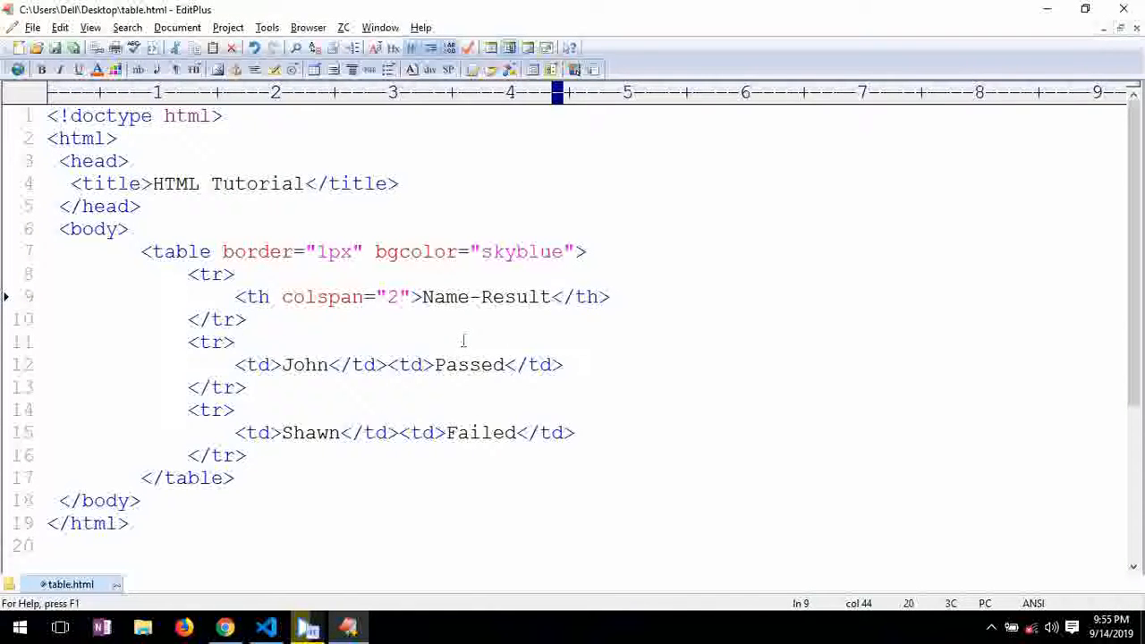
type("r")
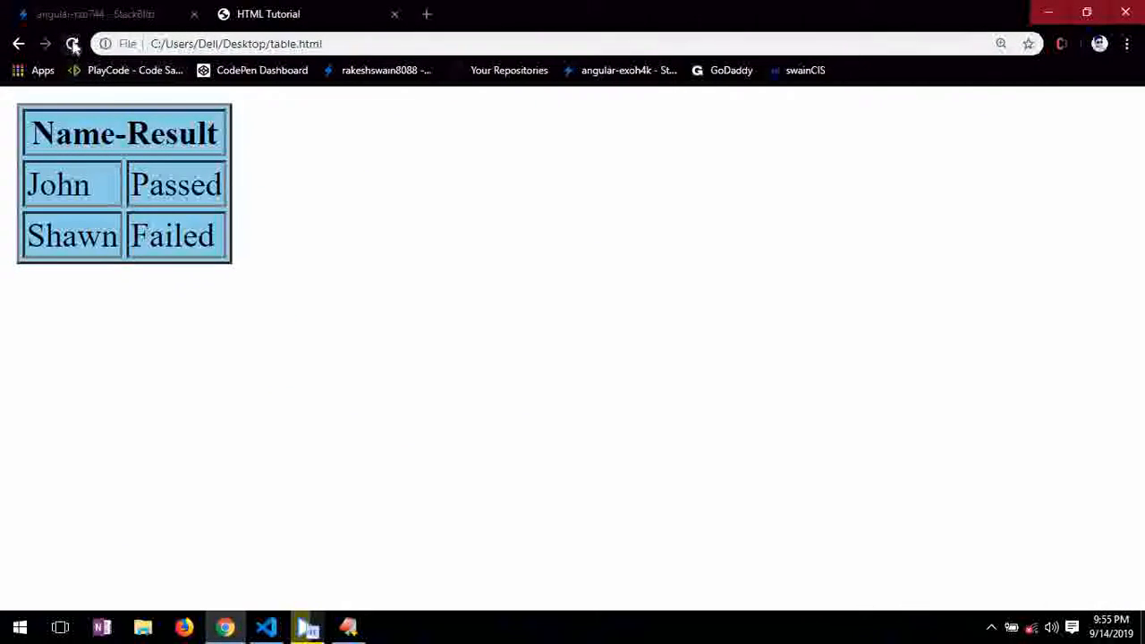
Reload Chrome to view the separate Name and Result headers, then return to EditPlus.
left_click(73, 43)
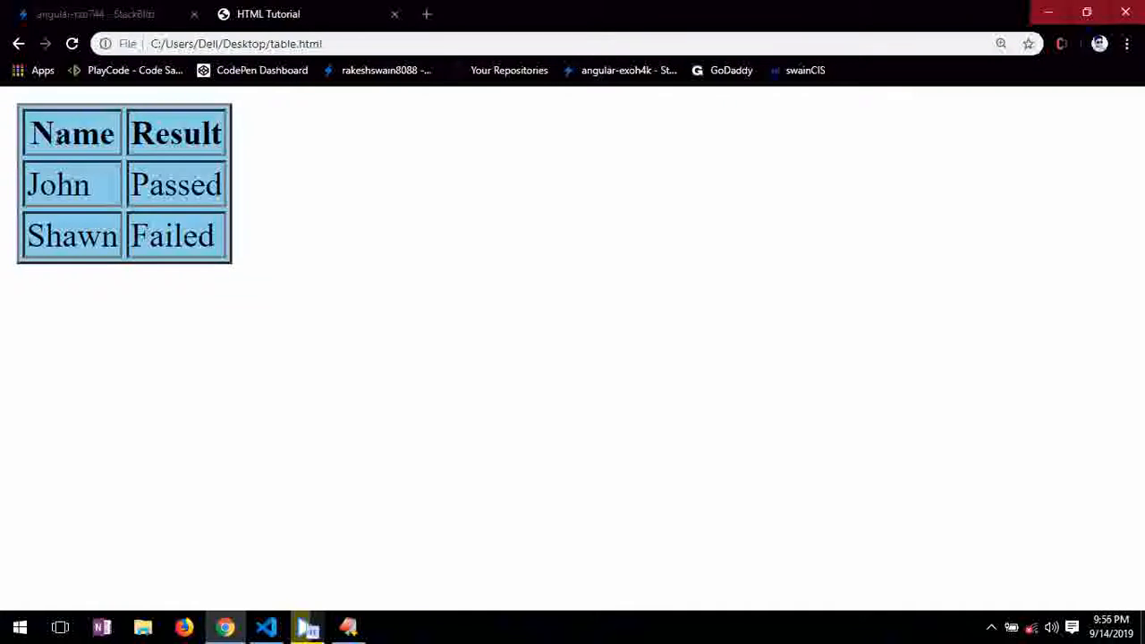
left_click(307, 626)
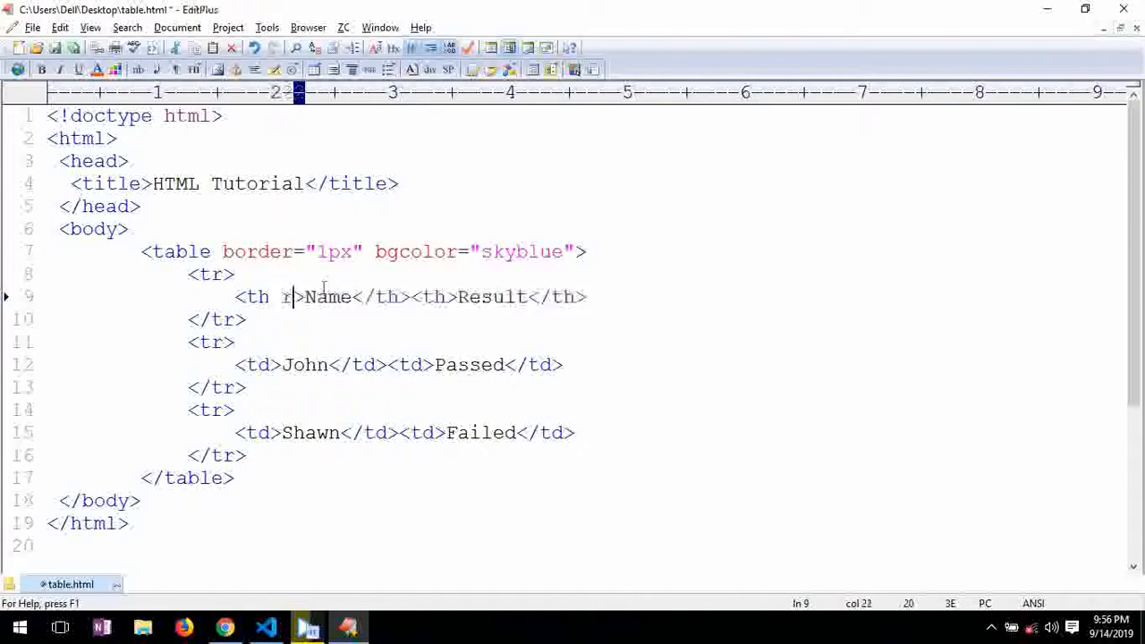
Add rowspan="3" to the Name header and select a data cell to remove.
type("owspan")
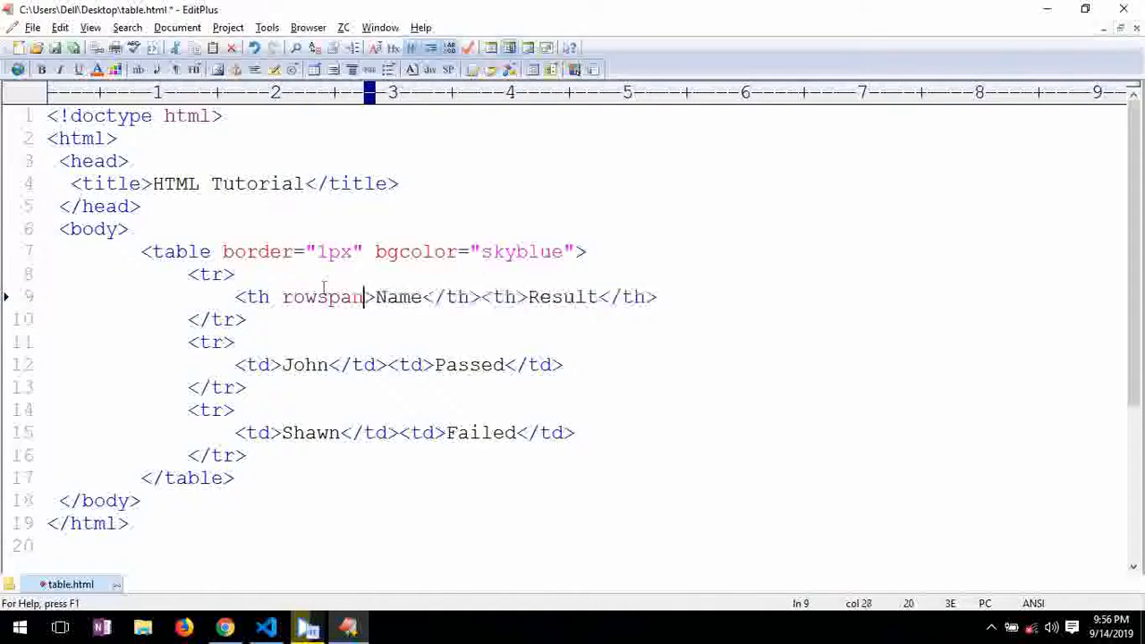
type("=\"\"")
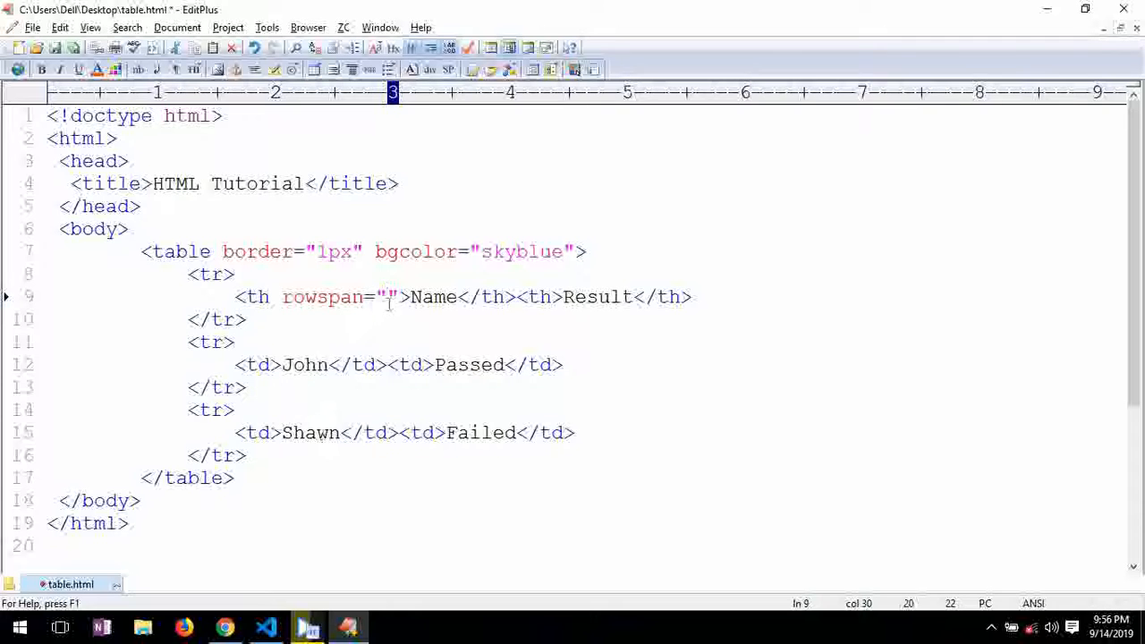
type("3")
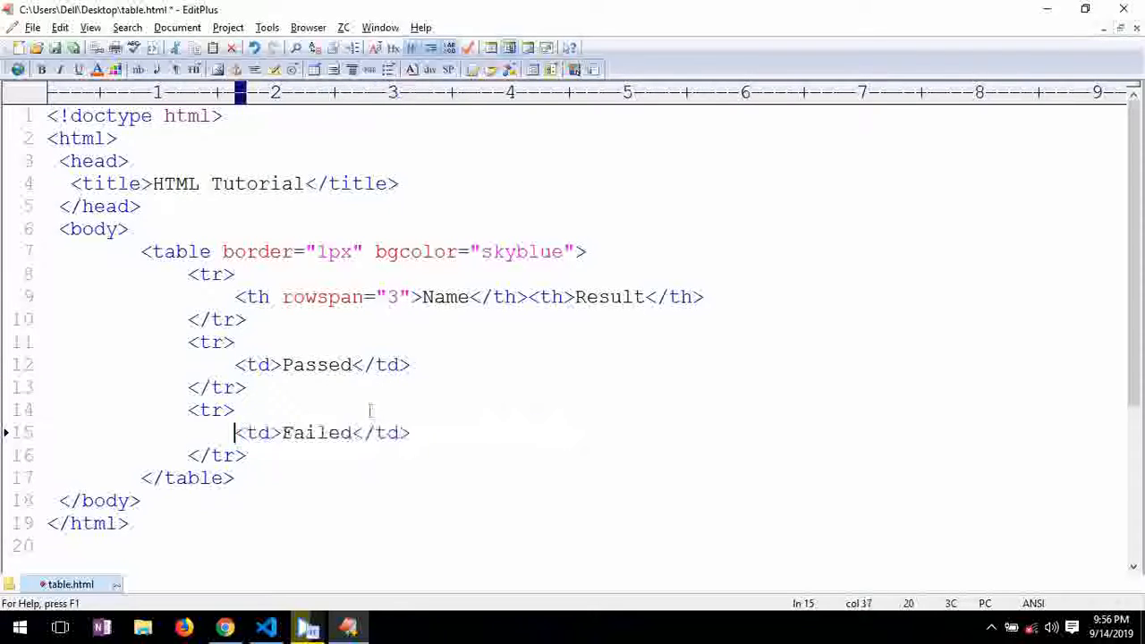
double_click(399, 297)
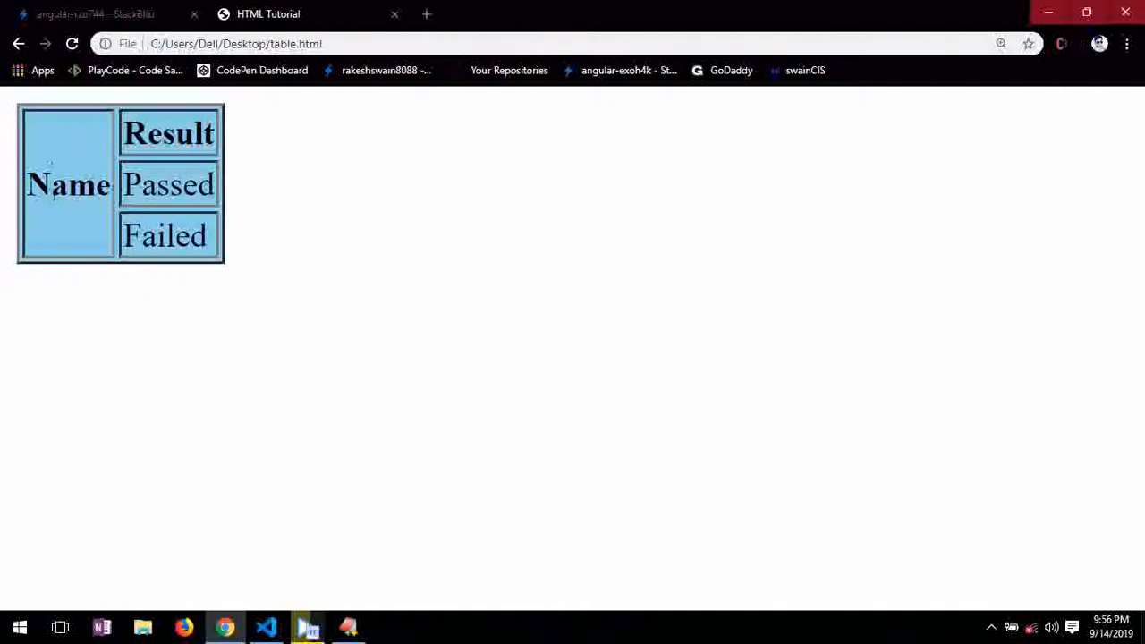
mouse_move(222, 163)
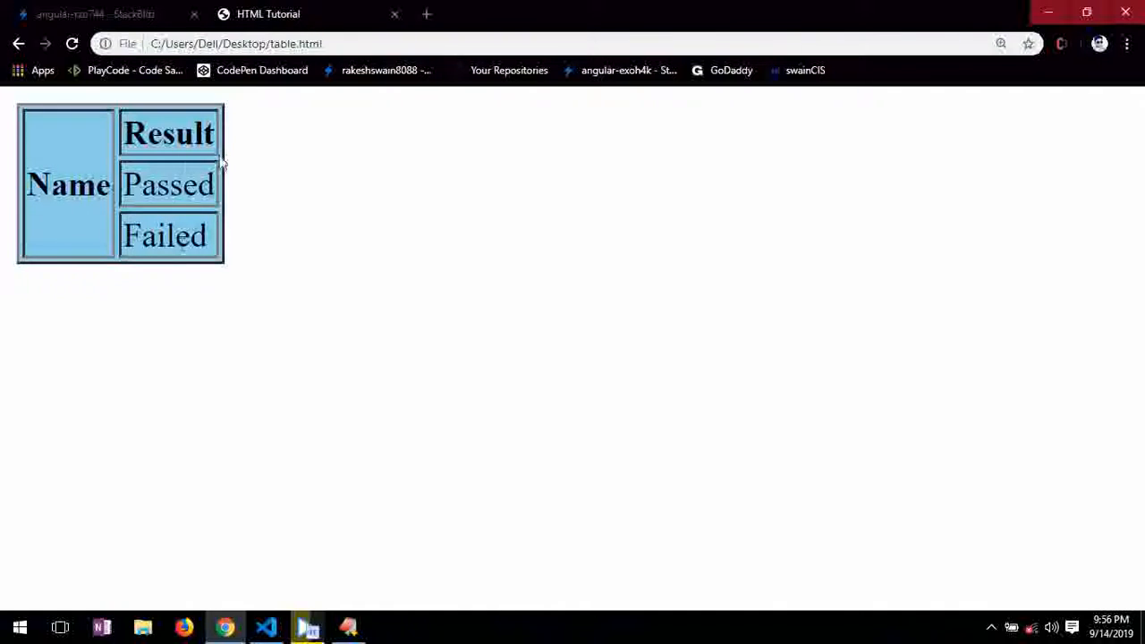
Return from Chrome to the table.html source in EditPlus.
left_click(307, 626)
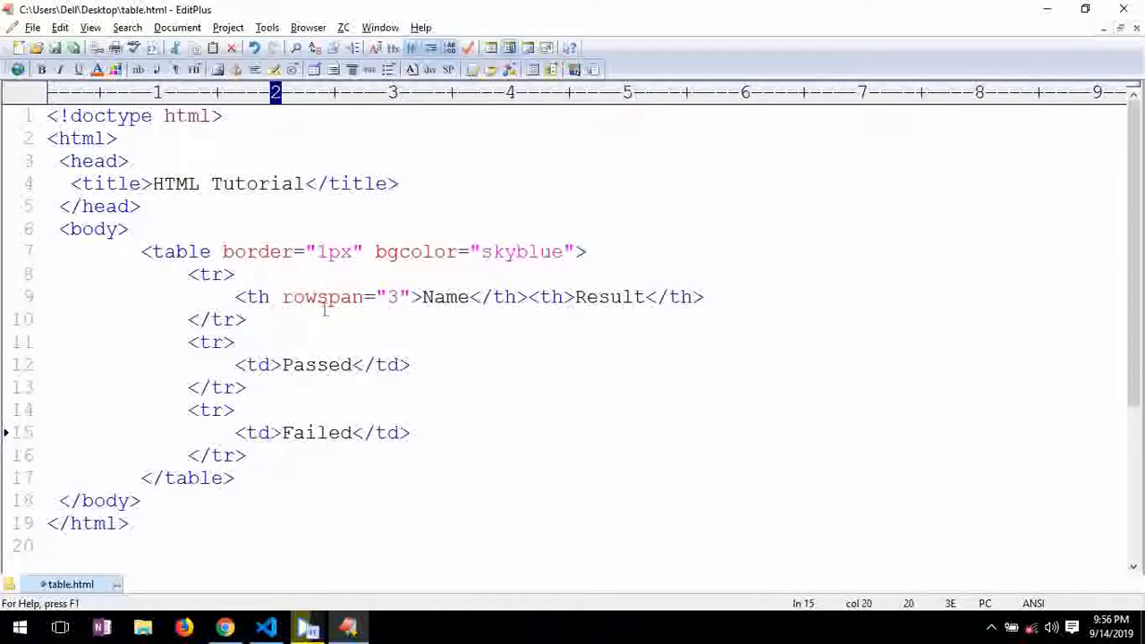